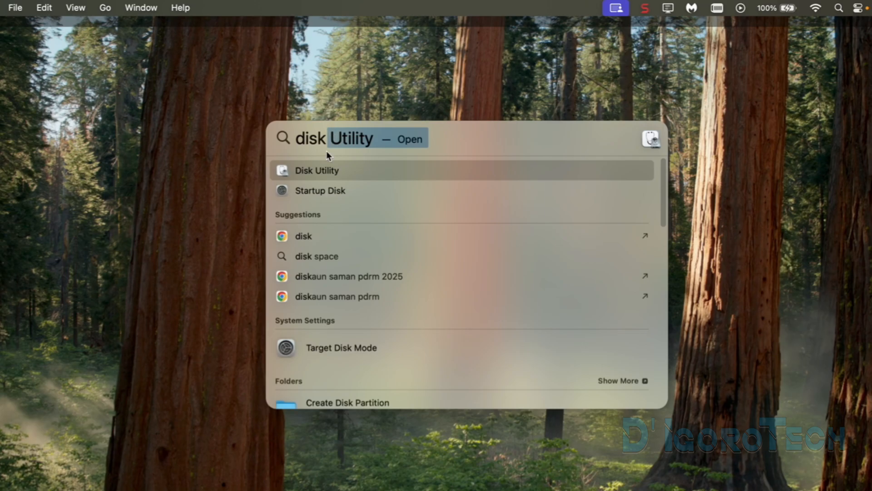
pyautogui.moveTo(316, 171)
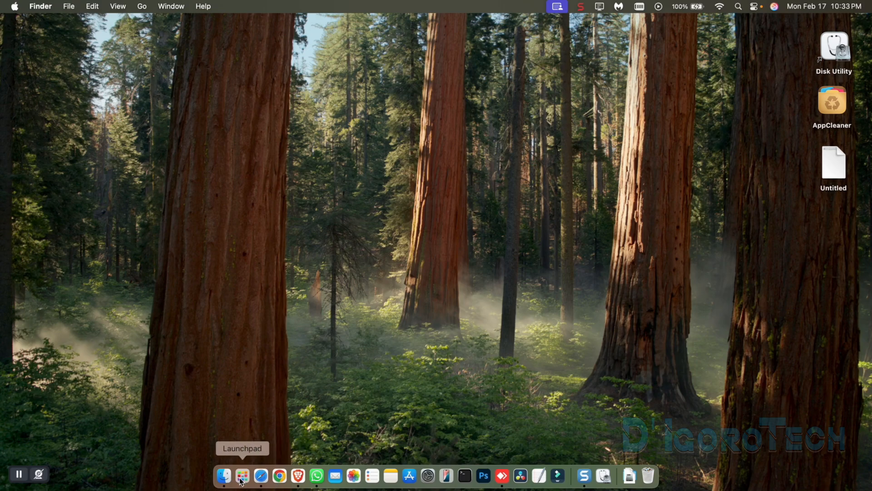
# - Launch Disk Utility from Launchpad by searching 'disk'
pyautogui.click(239, 485)
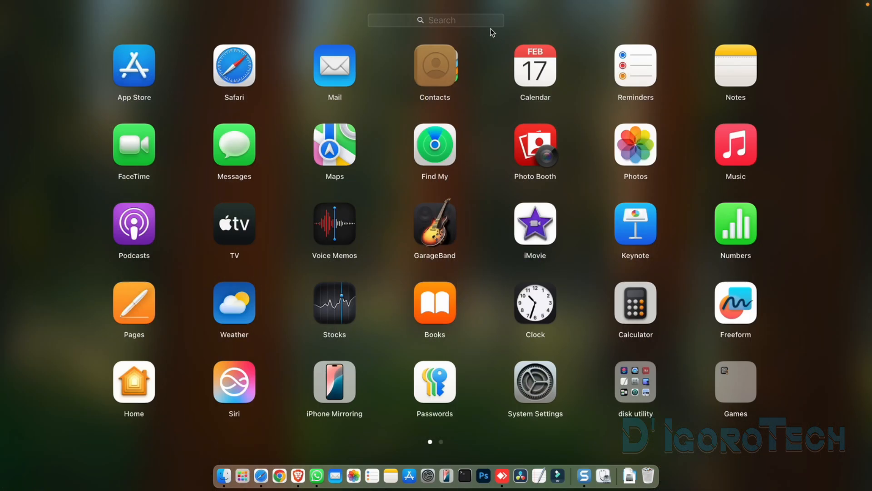
pyautogui.write('disk')
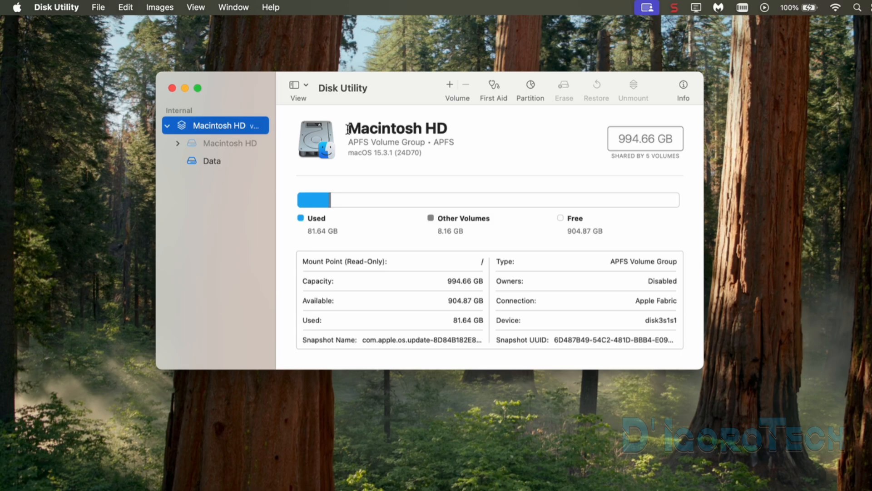
# - Review Macintosh HD's name, APFS format and 994.66 GB shared capacity
pyautogui.doubleClick(398, 128)
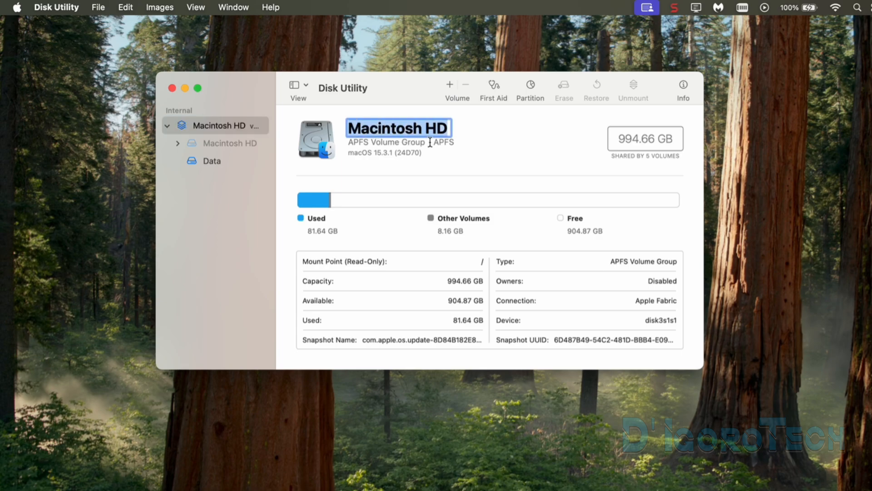
pyautogui.click(433, 142)
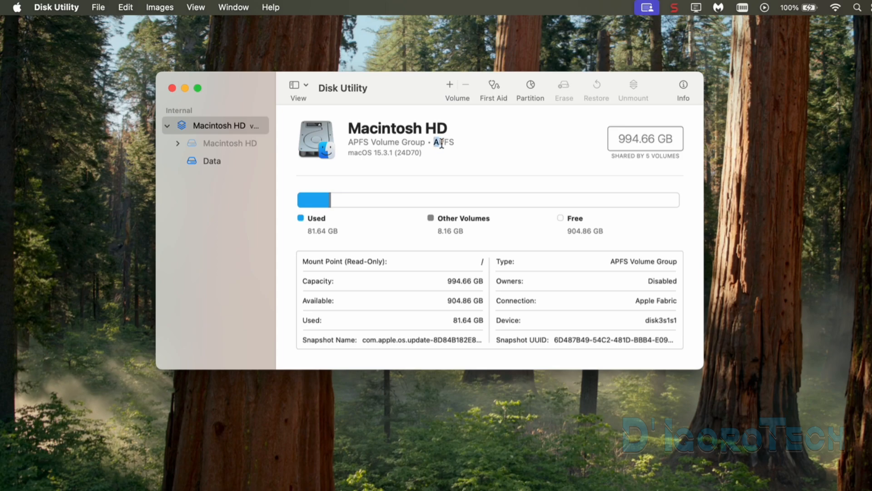
pyautogui.doubleClick(443, 142)
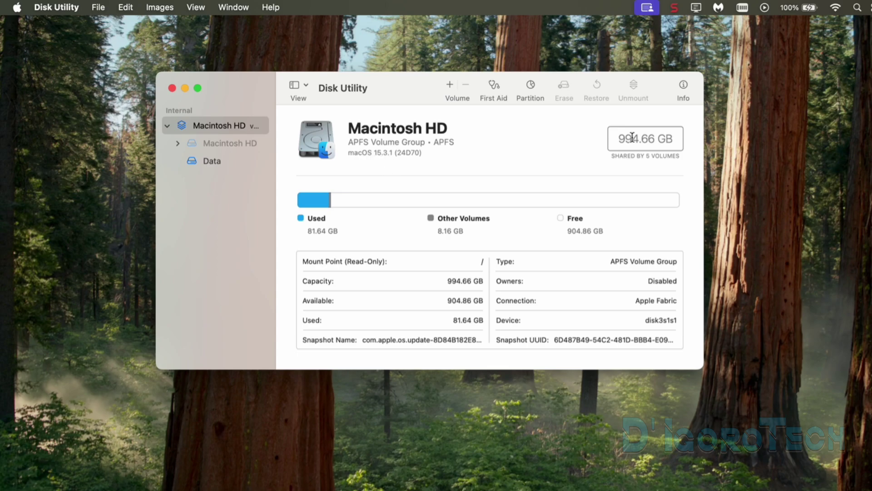
pyautogui.doubleClick(645, 138)
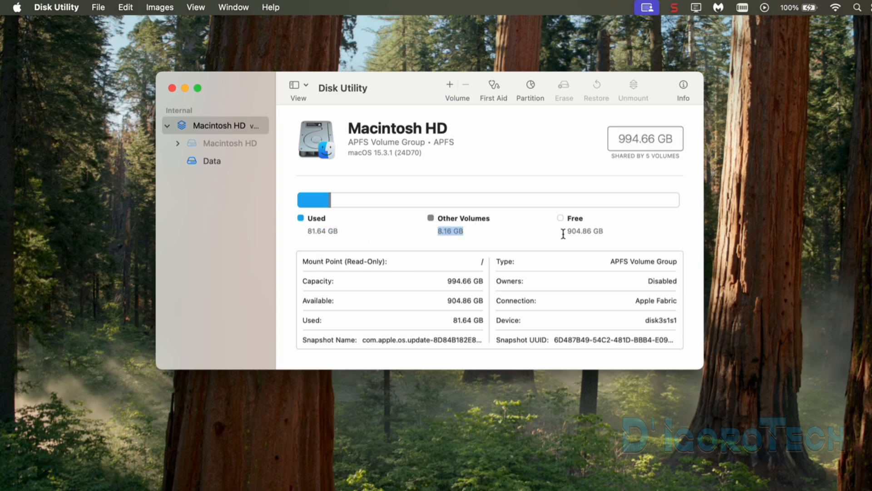
pyautogui.moveTo(396, 323)
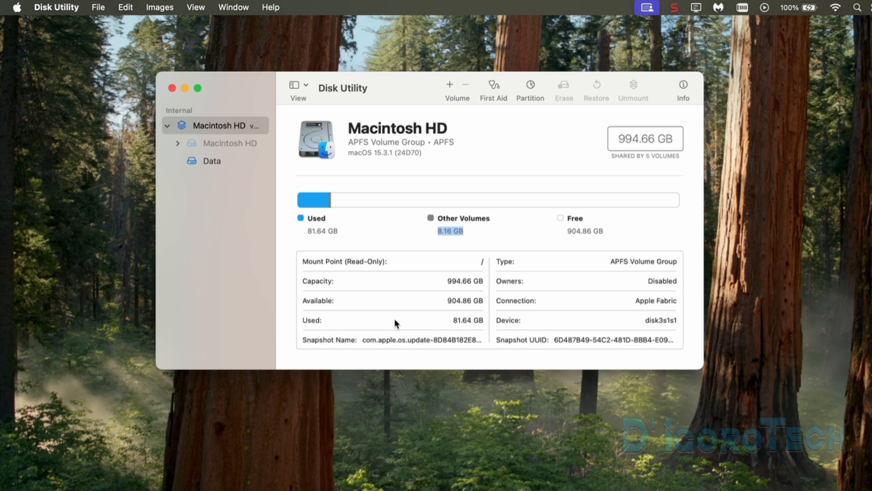
pyautogui.moveTo(615, 272)
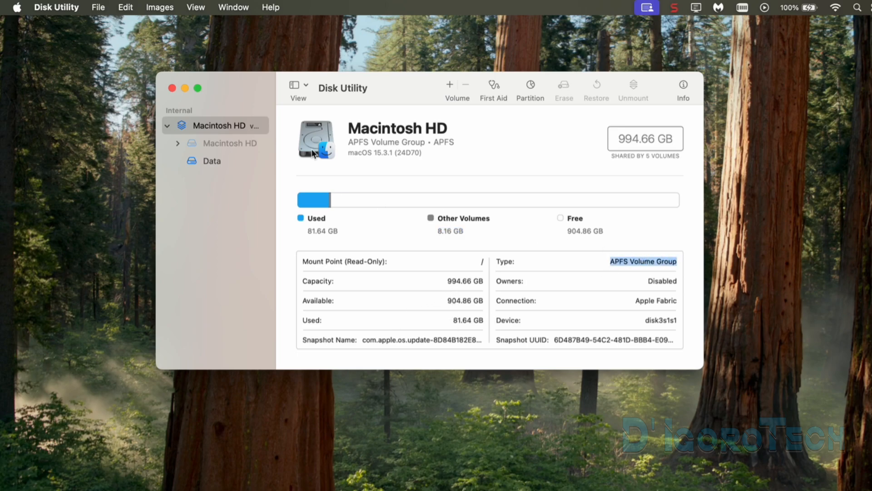
# - Show the Data volume's details (70.48 GB used, 968.52 GB available)
pyautogui.click(168, 125)
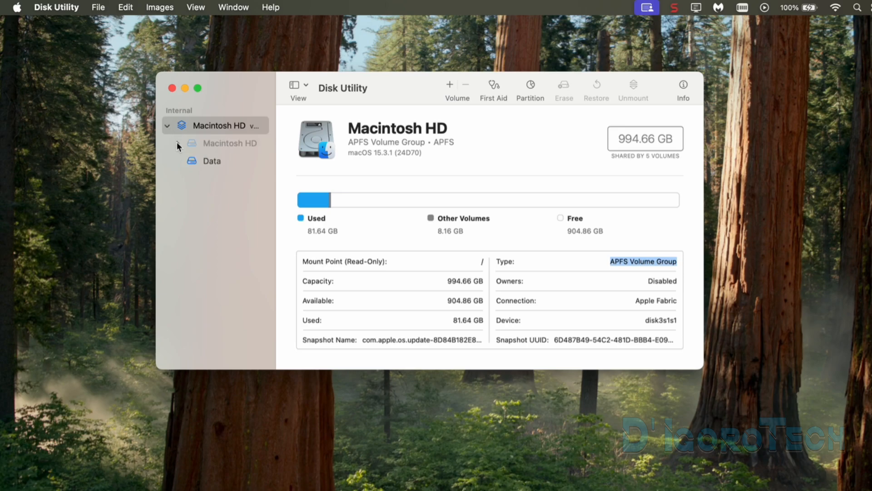
pyautogui.click(212, 161)
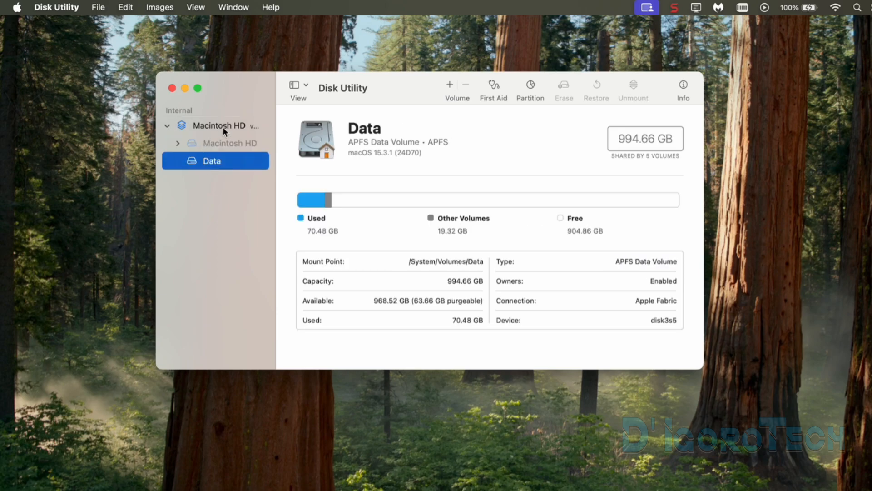
pyautogui.moveTo(303, 100)
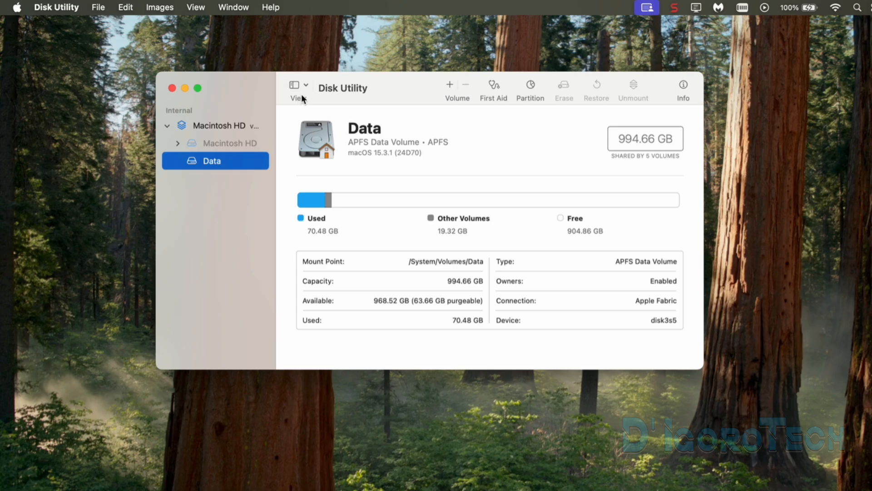
# - Show all devices and view the internal 1 TB APPLE SSD's capacity
pyautogui.click(298, 85)
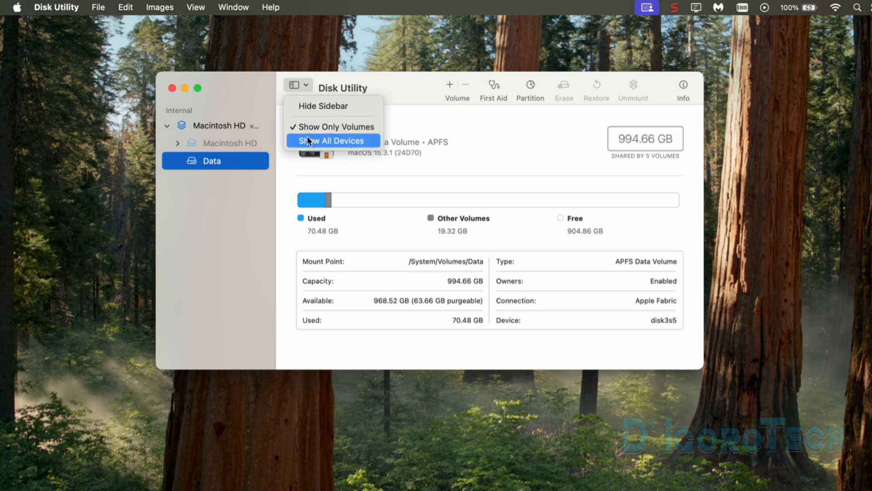
pyautogui.click(332, 140)
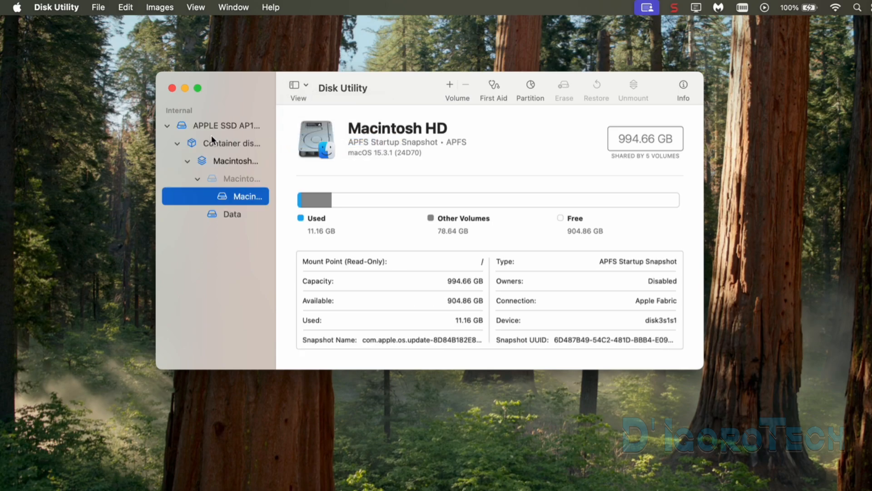
pyautogui.click(225, 125)
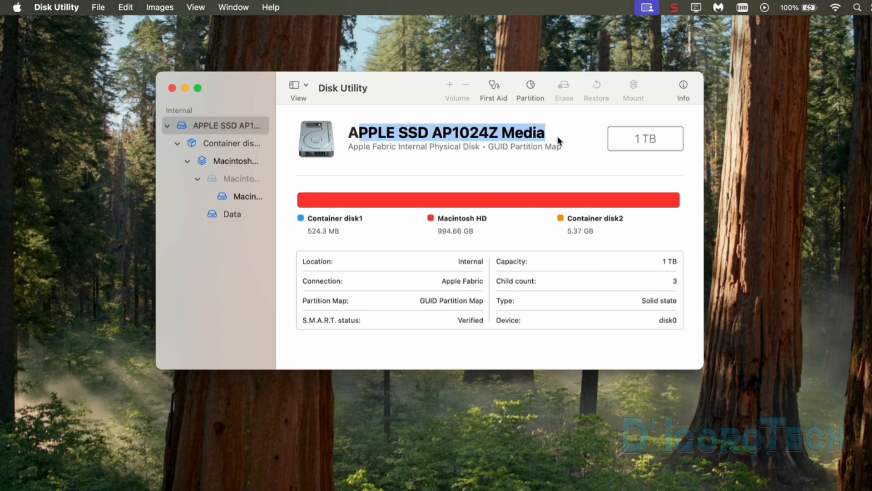
pyautogui.moveTo(645, 145)
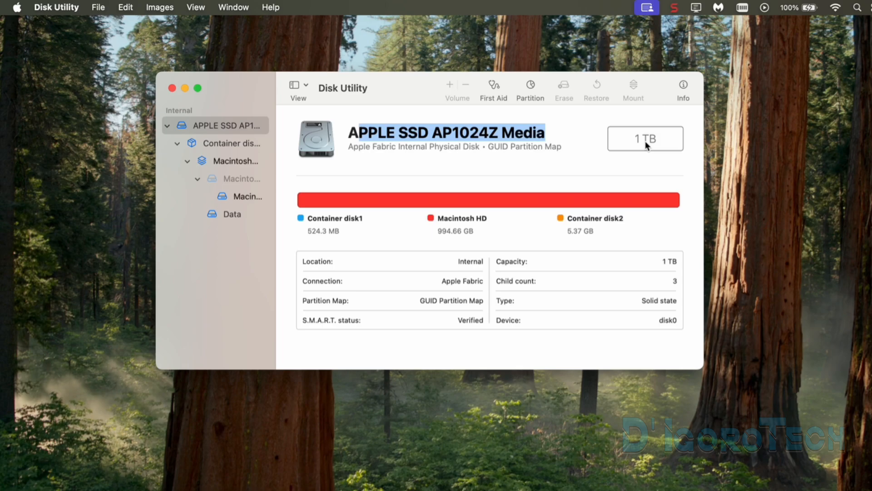
pyautogui.click(645, 138)
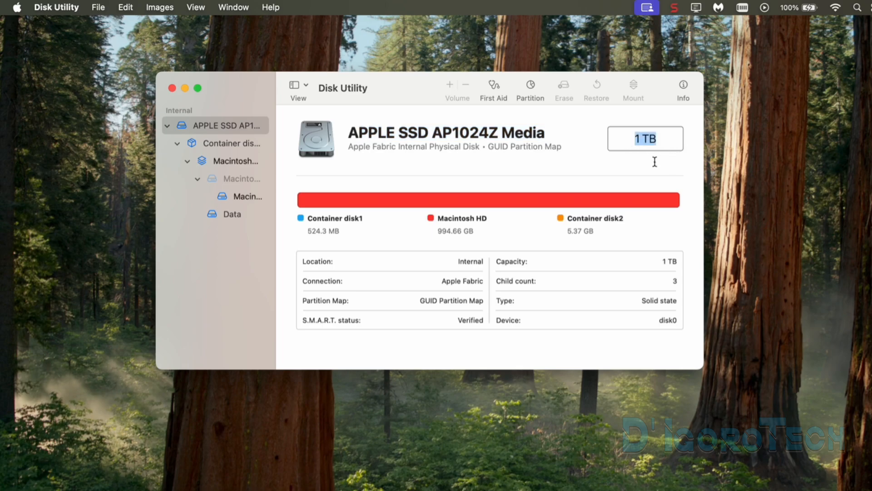
pyautogui.moveTo(316, 227)
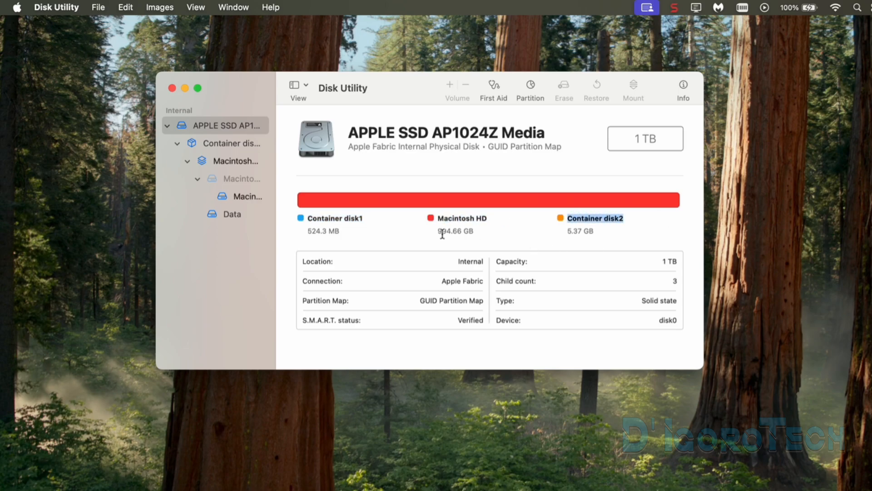
pyautogui.moveTo(578, 232)
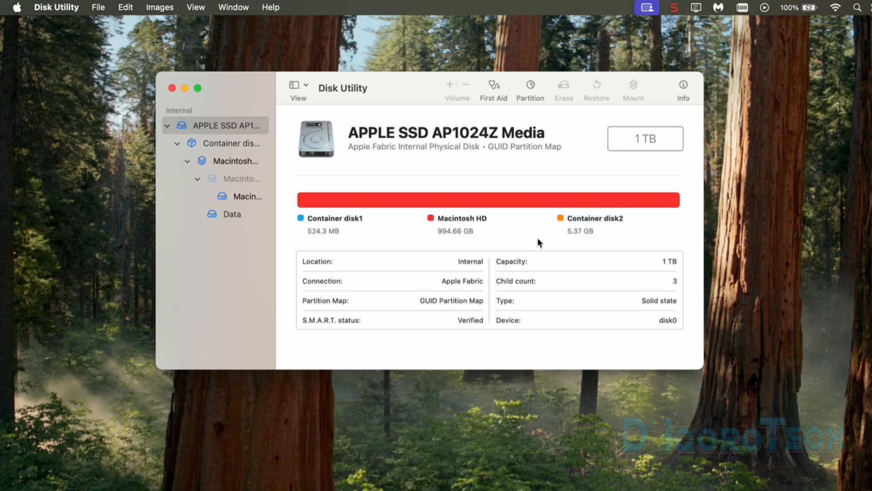
pyautogui.moveTo(456, 268)
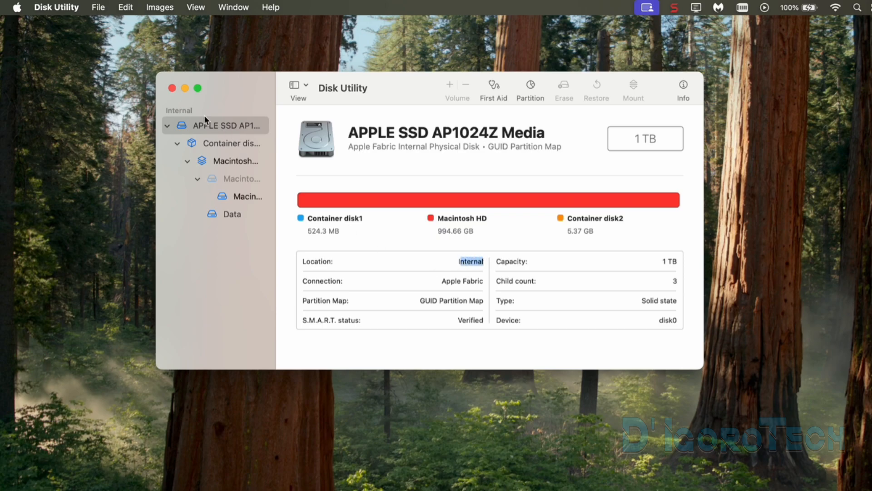
pyautogui.moveTo(661, 271)
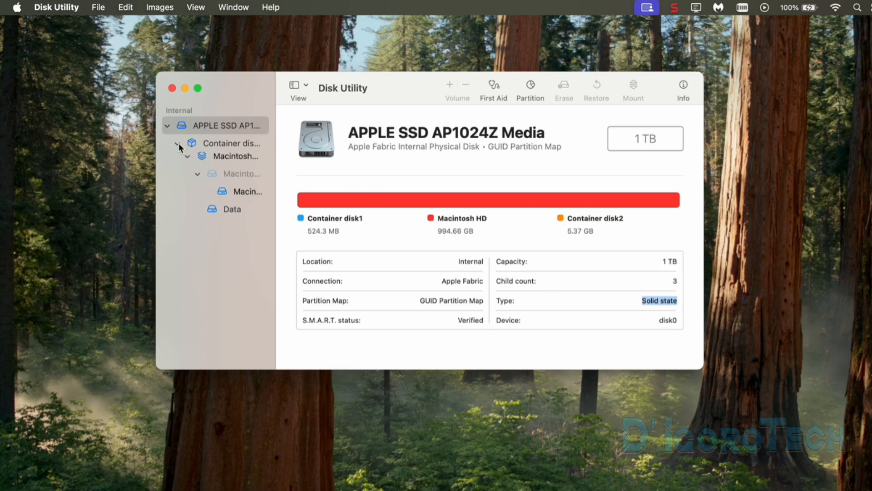
# - Show the Macintosh HD startup snapshot's details (11.16 GB used, 904.78 GB free)
pyautogui.click(186, 156)
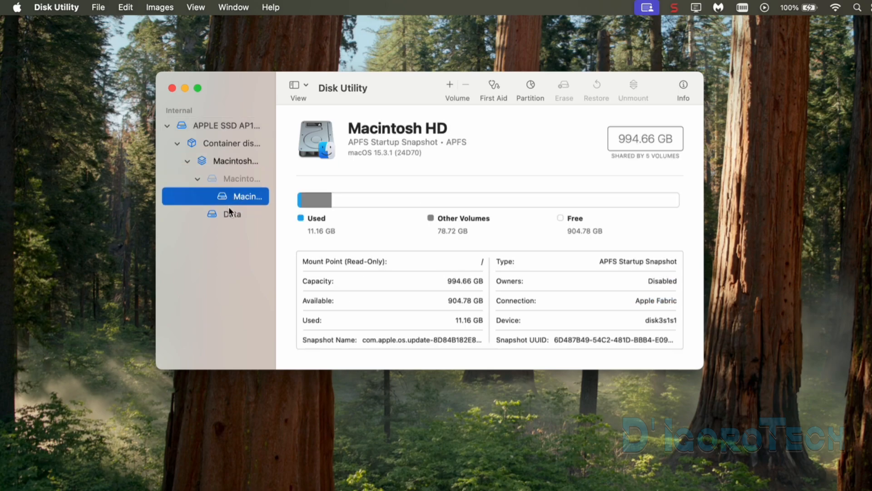
# - Return to Show Only Volumes, select the Macintosh HD volume group and start partitioning
pyautogui.click(231, 214)
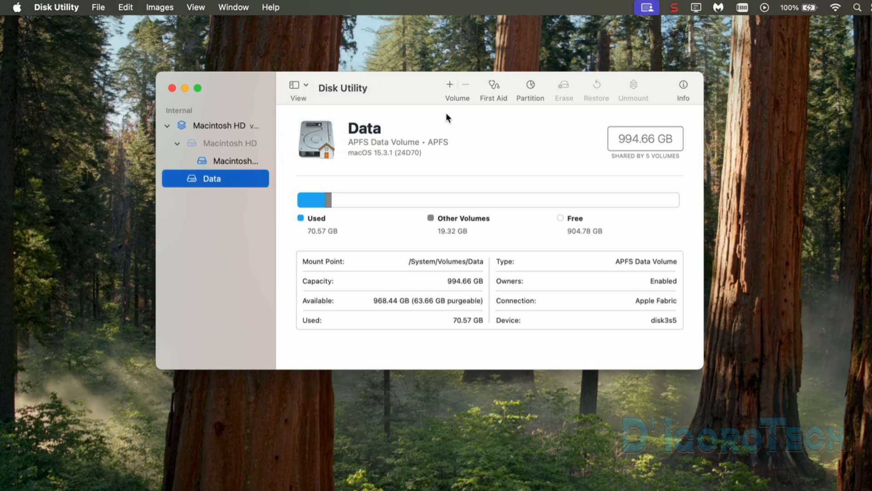
pyautogui.moveTo(224, 138)
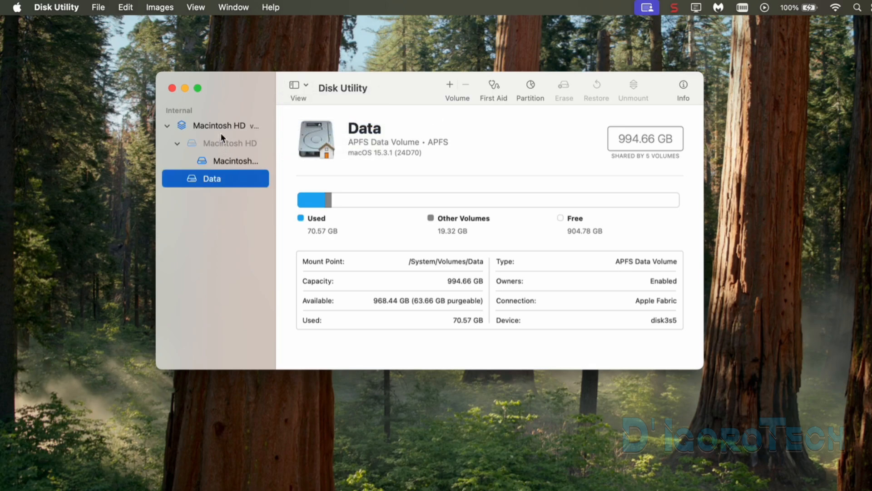
pyautogui.click(218, 125)
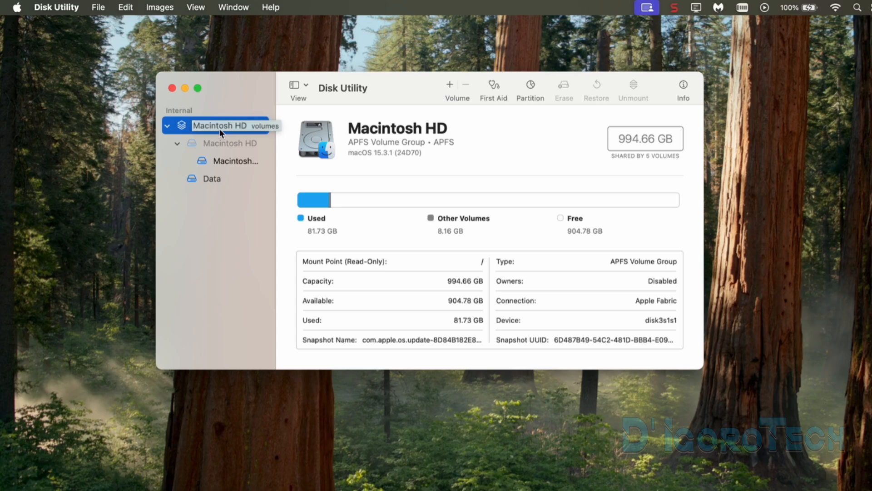
pyautogui.moveTo(531, 90)
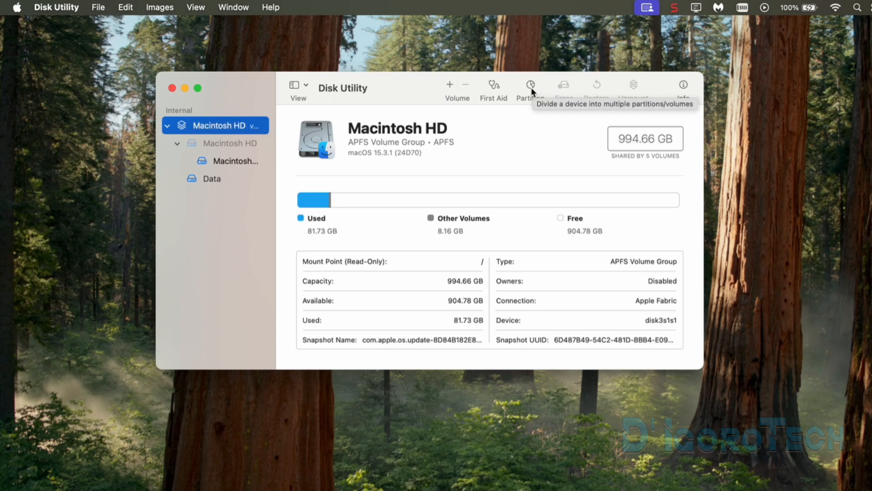
pyautogui.click(530, 84)
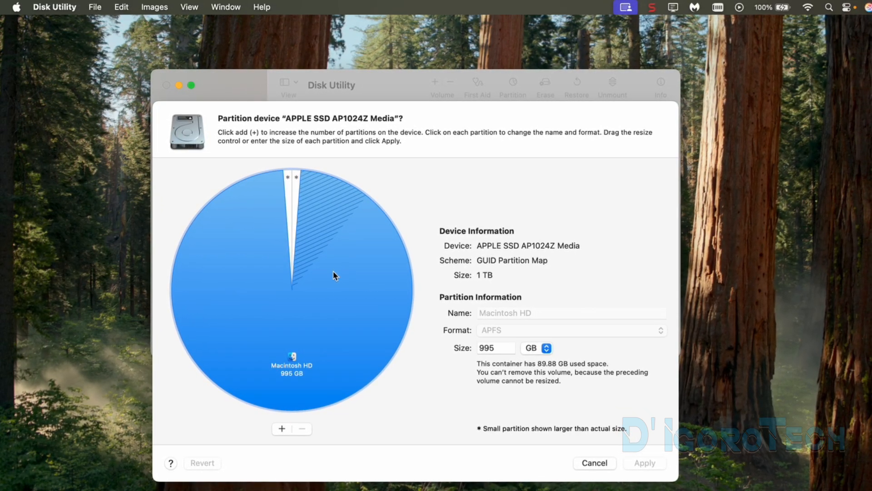
pyautogui.moveTo(291, 250)
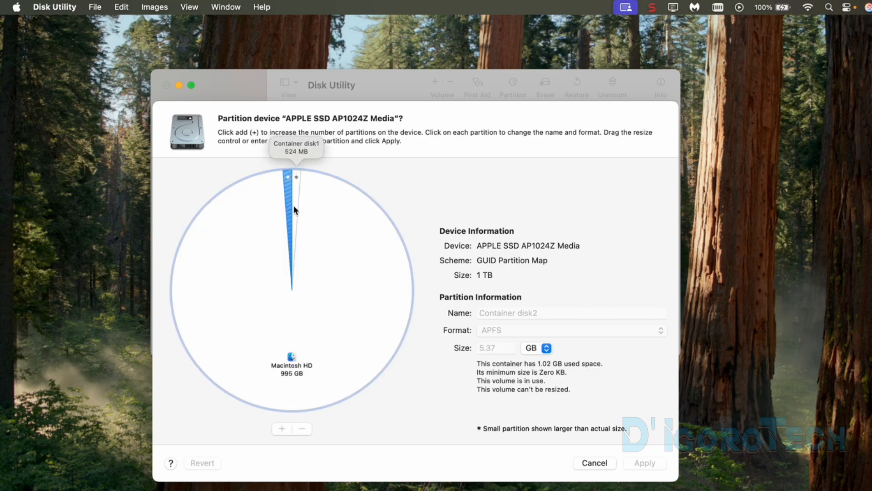
pyautogui.click(298, 204)
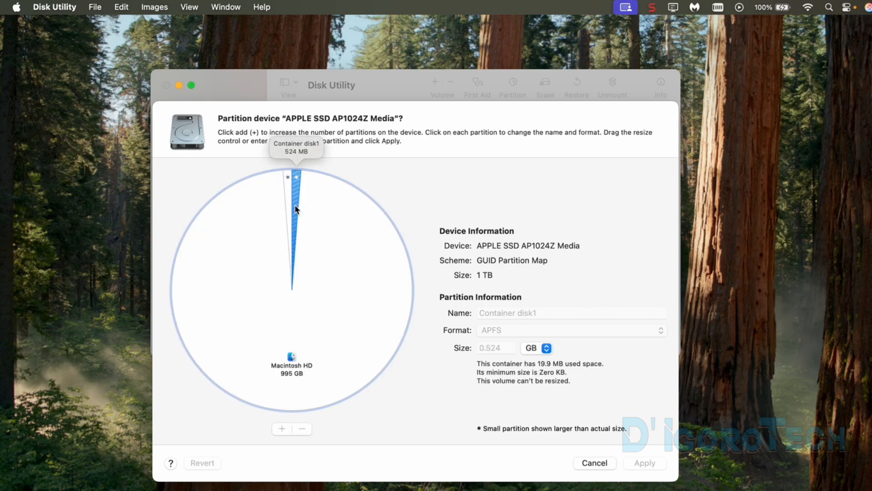
pyautogui.moveTo(318, 227)
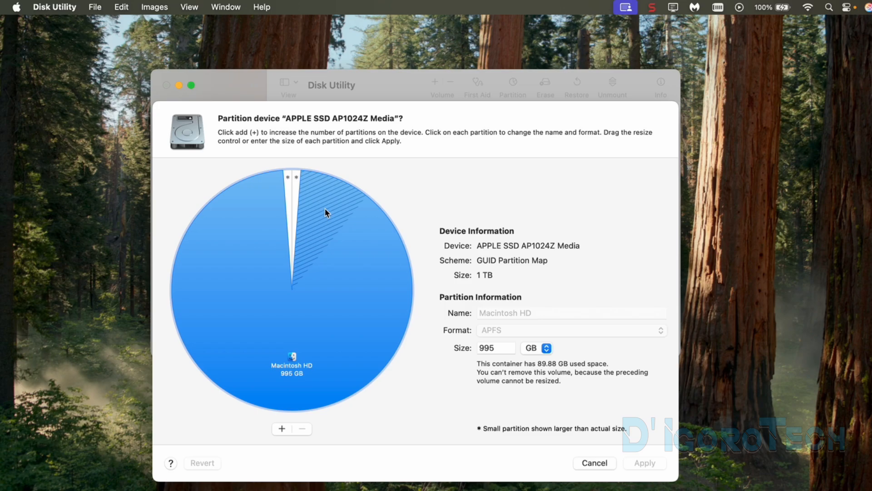
pyautogui.moveTo(319, 237)
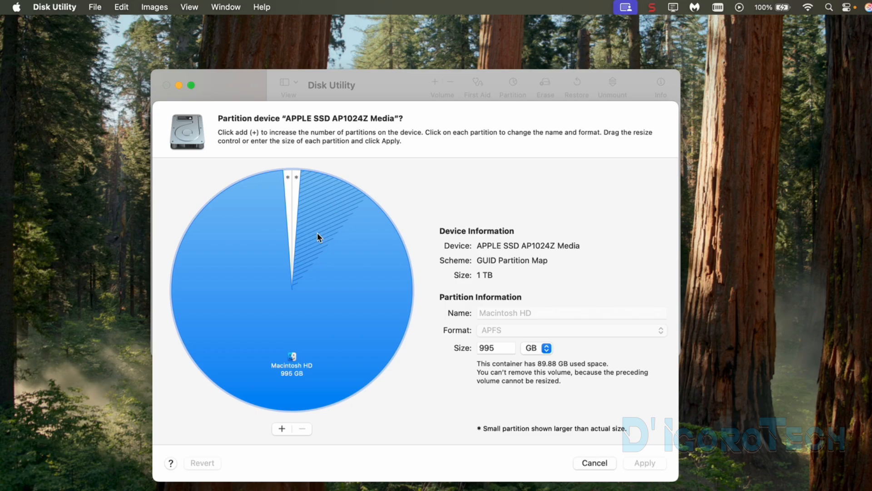
pyautogui.moveTo(334, 238)
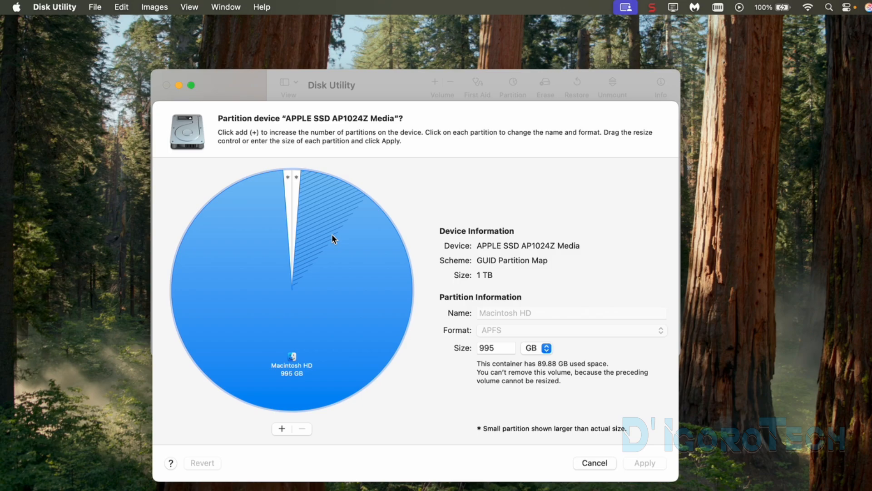
pyautogui.moveTo(329, 244)
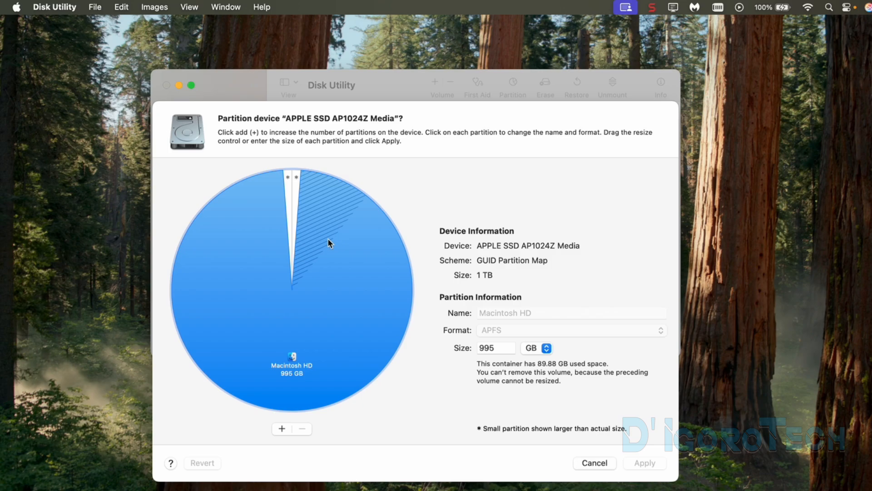
pyautogui.moveTo(288, 373)
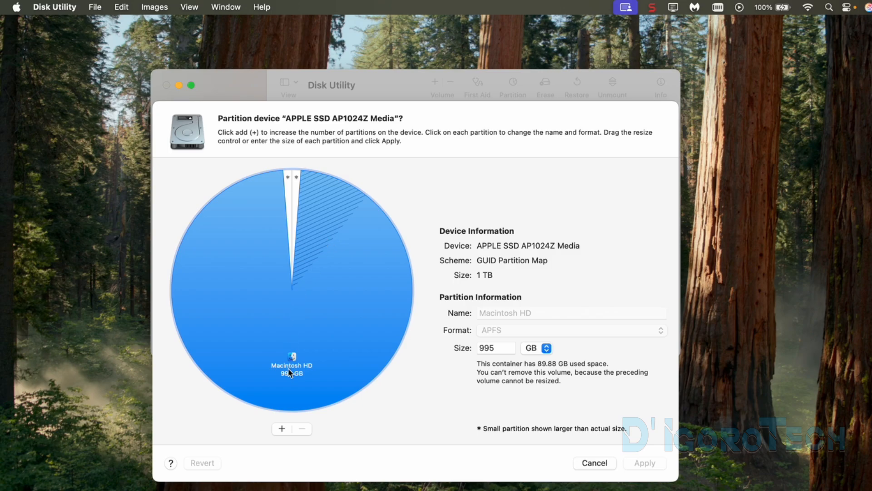
pyautogui.moveTo(292, 376)
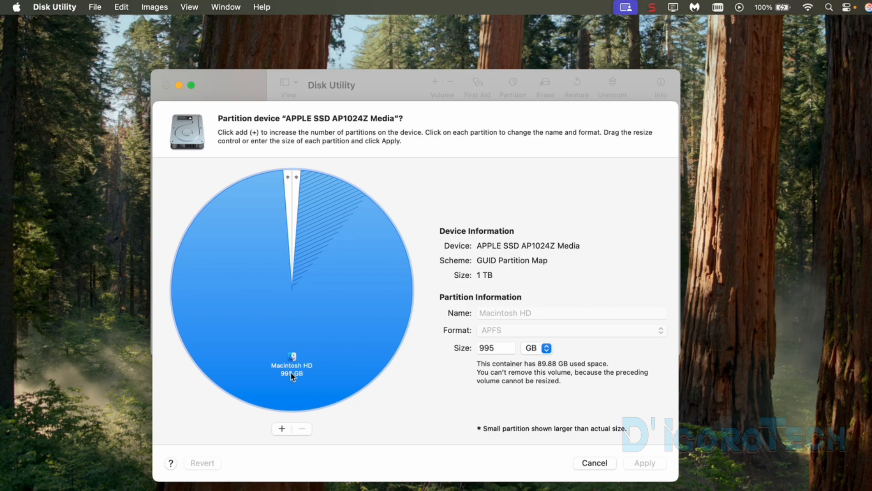
pyautogui.moveTo(284, 406)
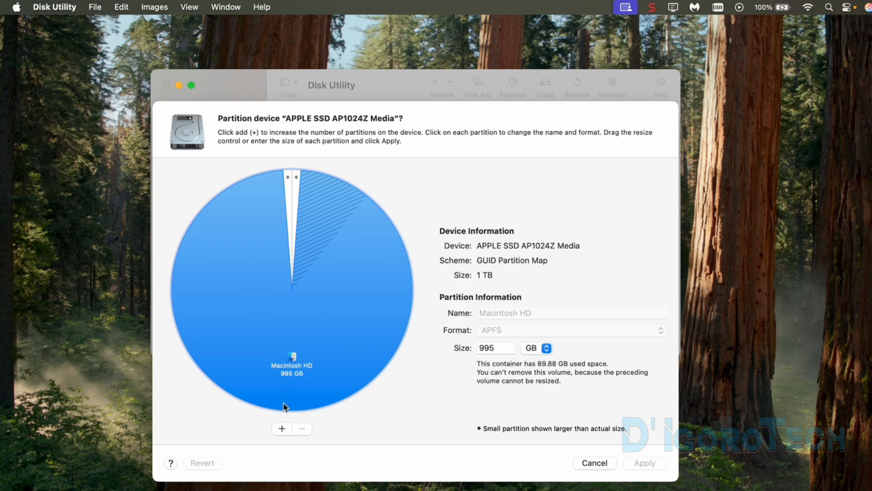
# - Add a partition so a 497 GB Untitled APFS slice sits beside a 497 GB Macintosh HD
pyautogui.click(282, 429)
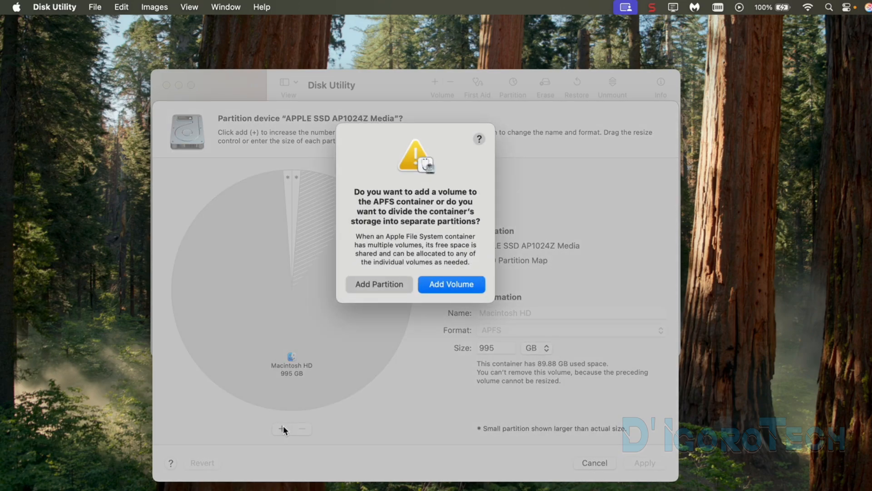
pyautogui.moveTo(440, 249)
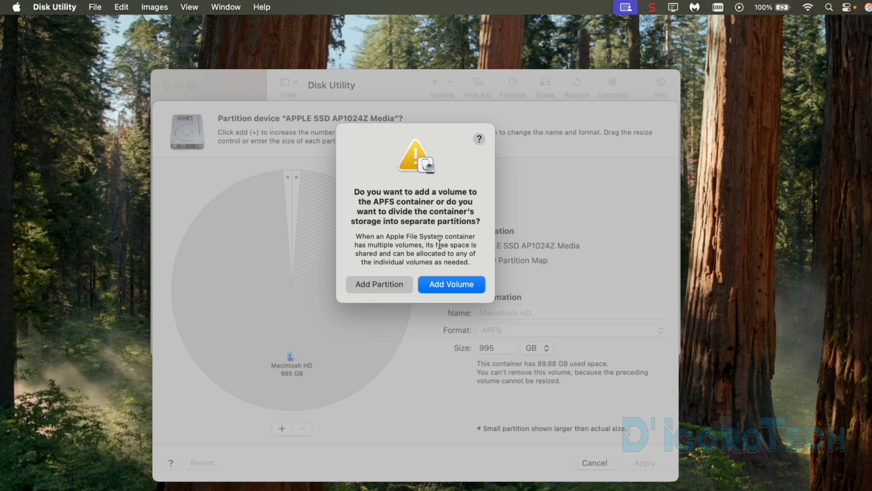
pyautogui.moveTo(447, 289)
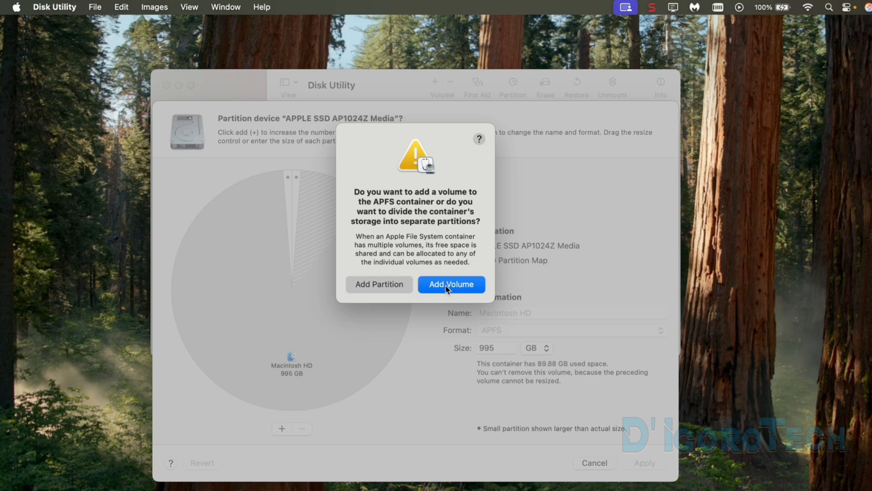
pyautogui.moveTo(391, 290)
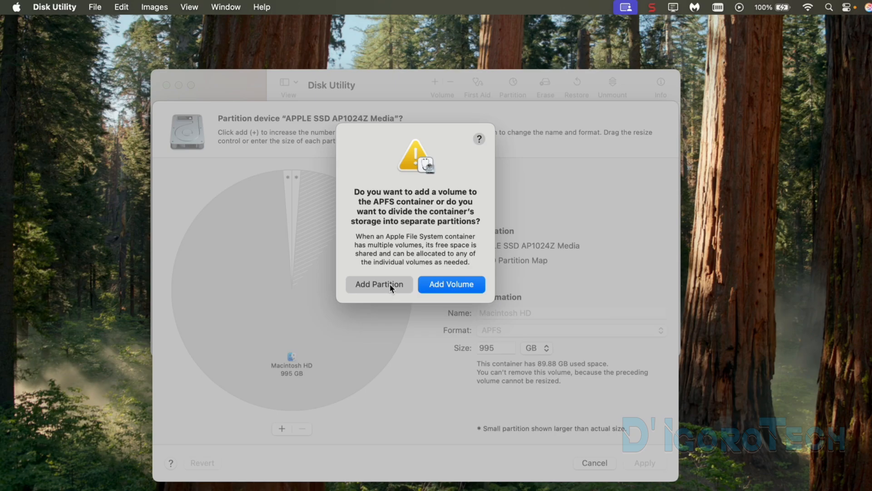
pyautogui.click(379, 283)
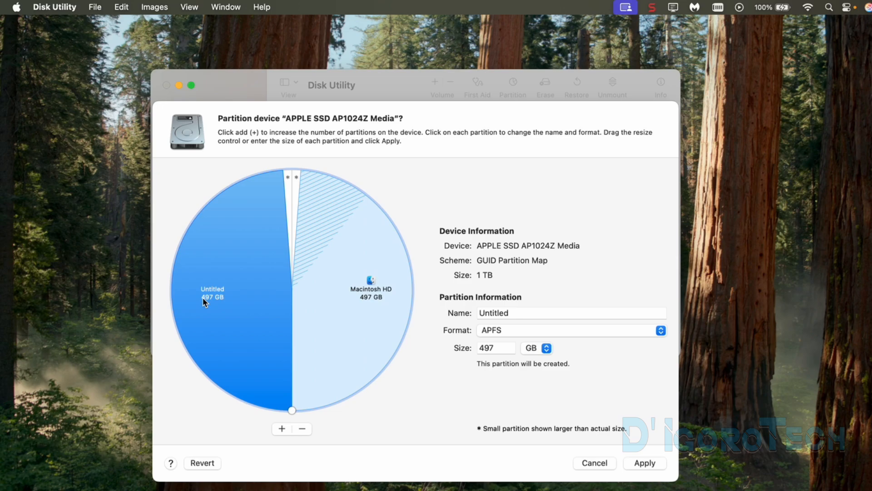
pyautogui.moveTo(367, 305)
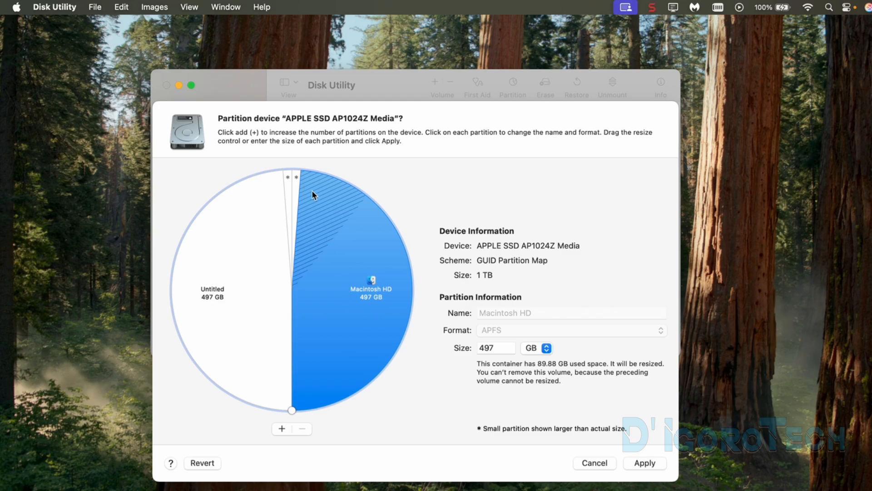
pyautogui.moveTo(248, 293)
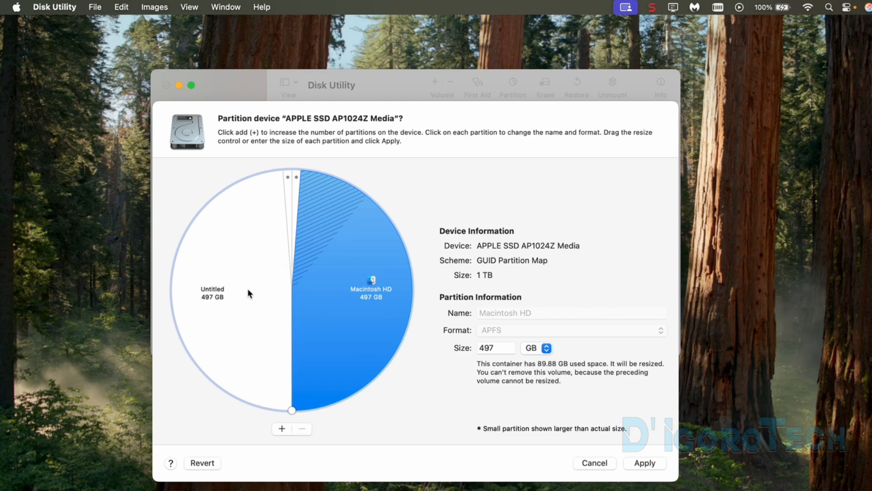
pyautogui.click(212, 292)
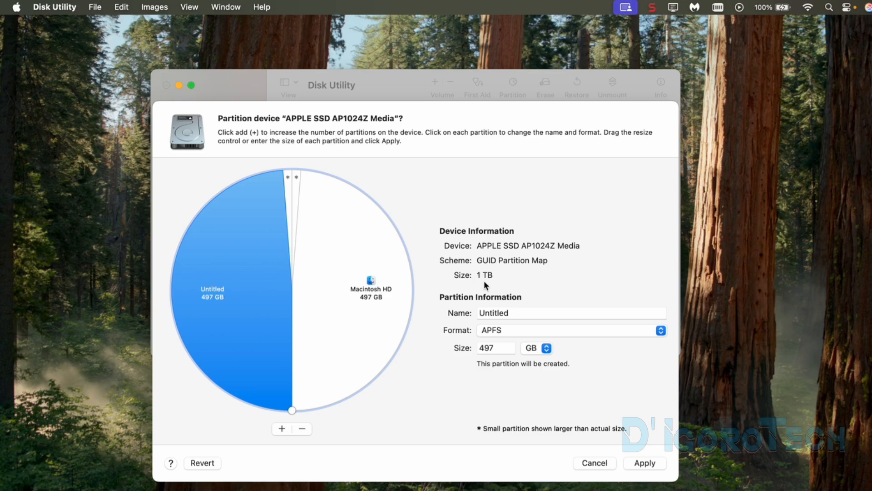
pyautogui.moveTo(320, 333)
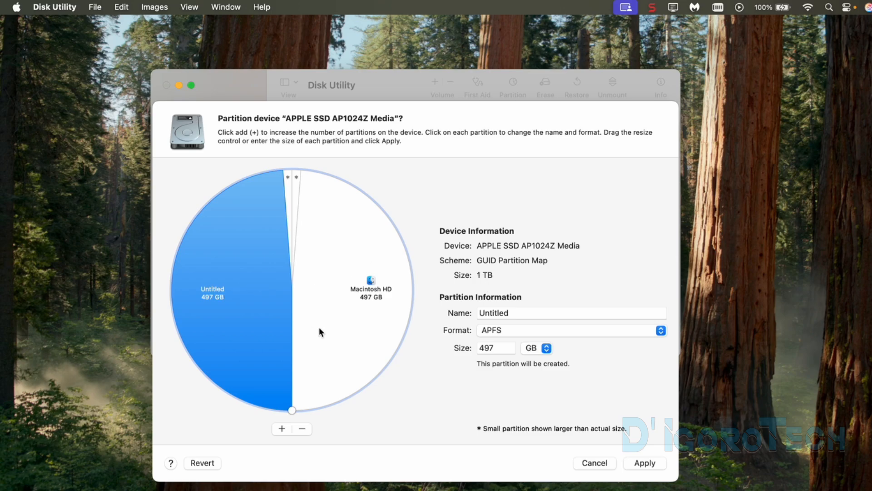
# - Shrink Macintosh HD to 200 GB, leaving the Untitled partition at 795 GB
pyautogui.click(369, 293)
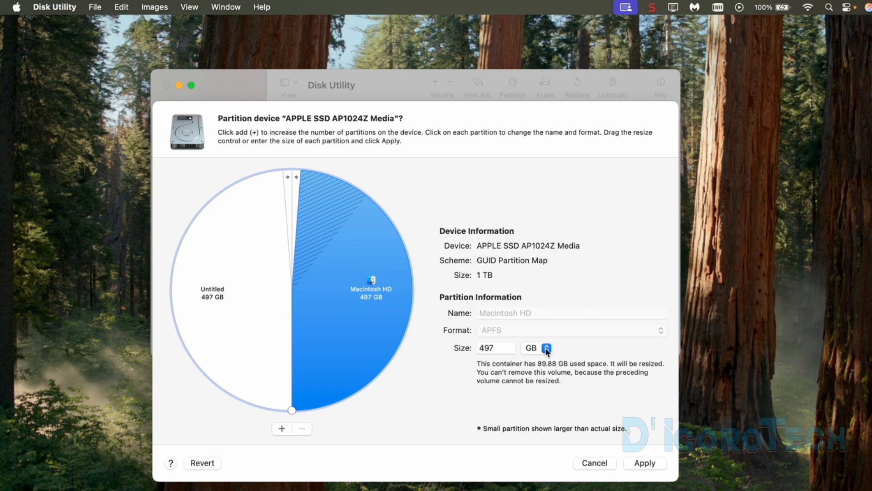
pyautogui.click(496, 347)
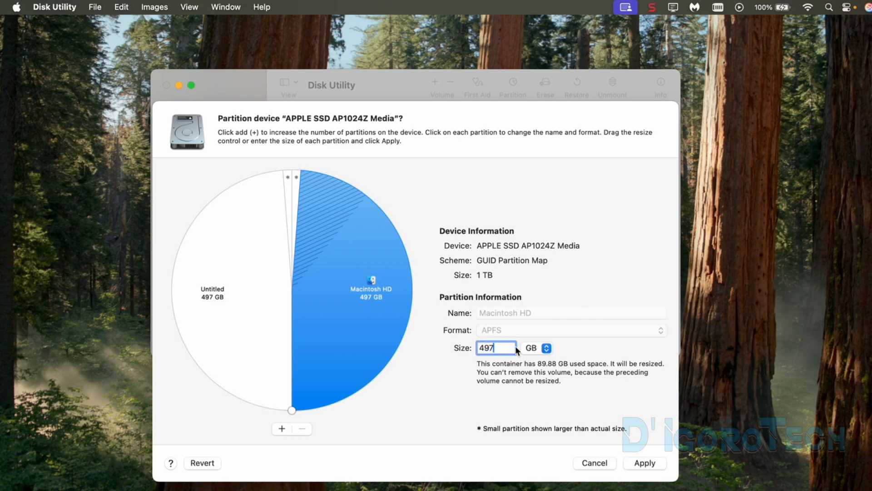
pyautogui.click(538, 348)
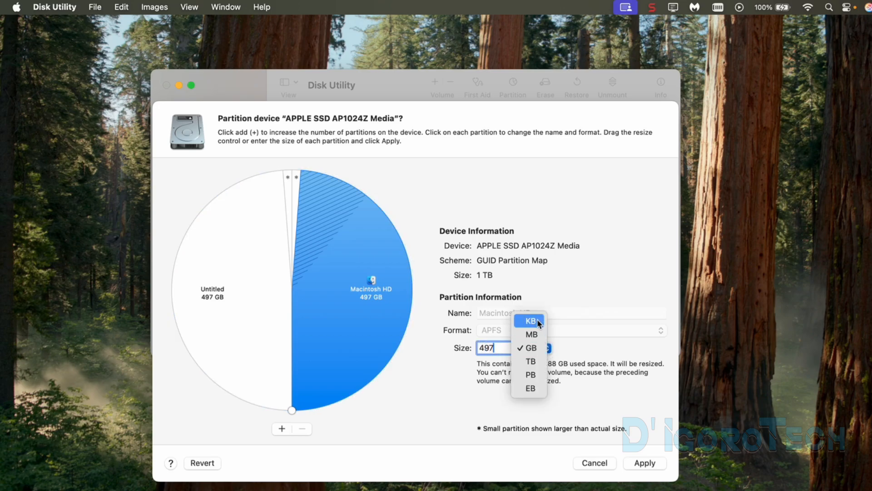
pyautogui.moveTo(531, 361)
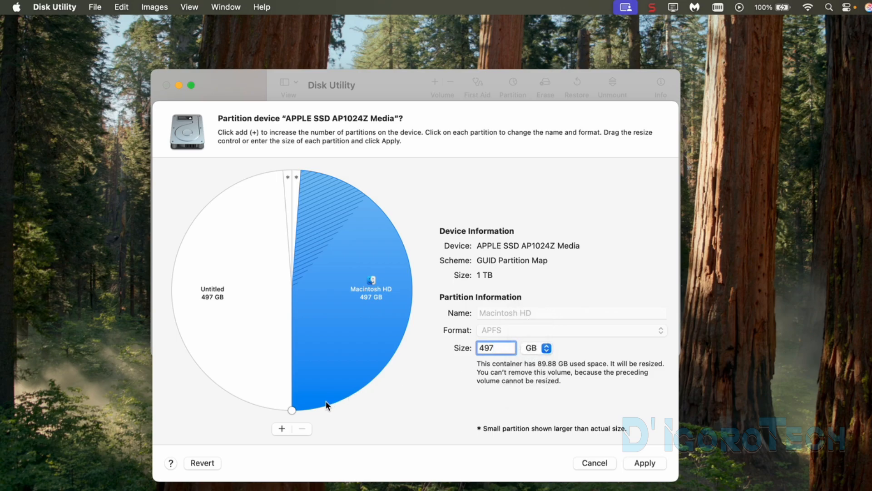
pyautogui.moveTo(294, 409); pyautogui.dragTo(333, 400)
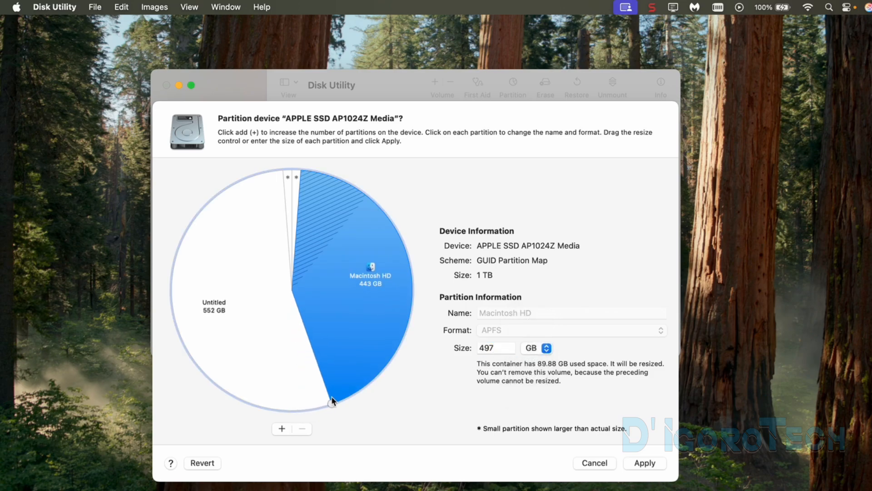
pyautogui.moveTo(333, 399); pyautogui.dragTo(409, 320)
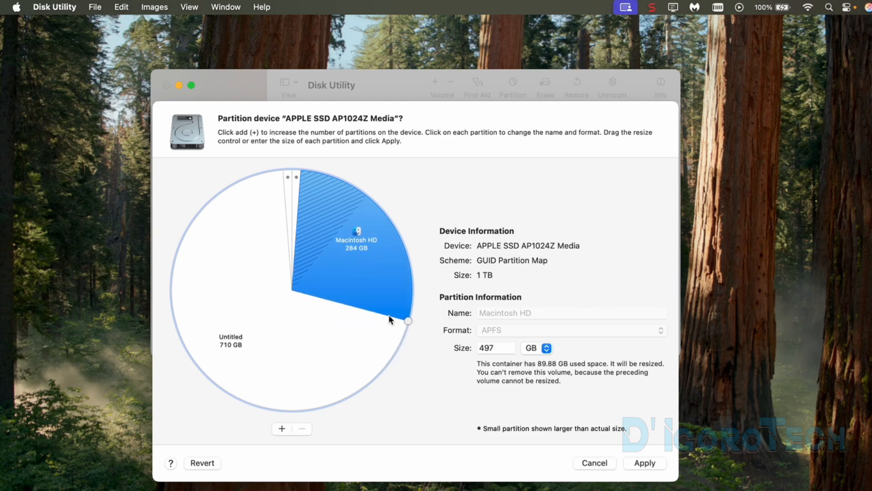
pyautogui.moveTo(409, 320); pyautogui.dragTo(409, 259)
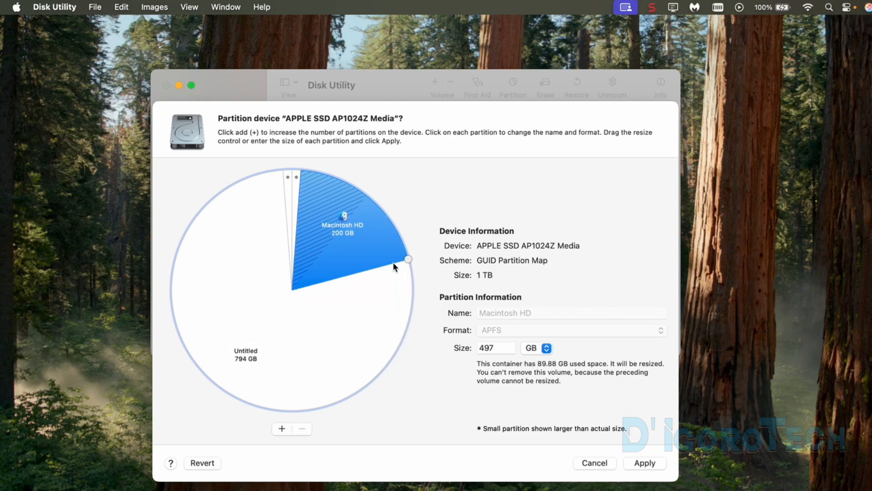
pyautogui.moveTo(408, 259); pyautogui.dragTo(408, 259)
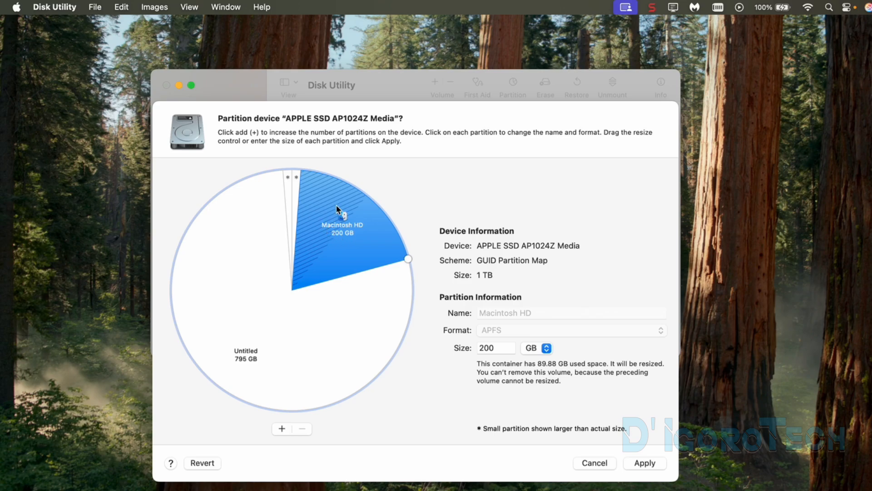
pyautogui.moveTo(355, 260)
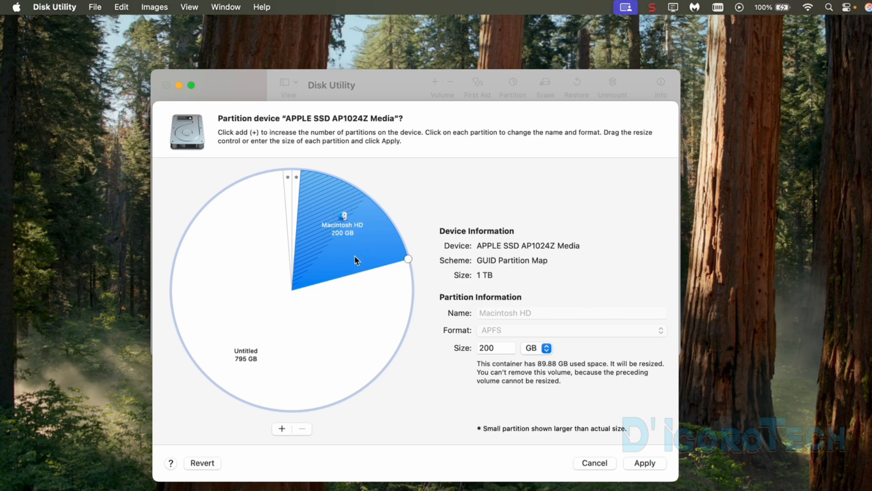
pyautogui.moveTo(354, 252)
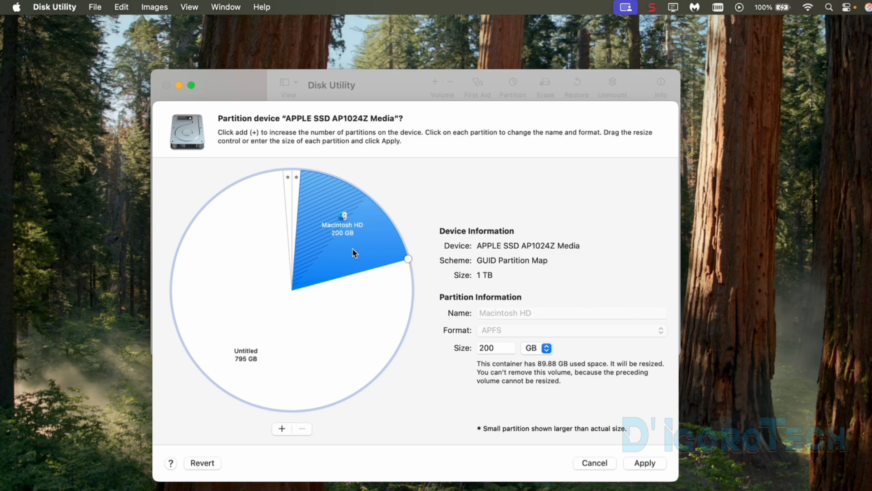
pyautogui.moveTo(338, 245)
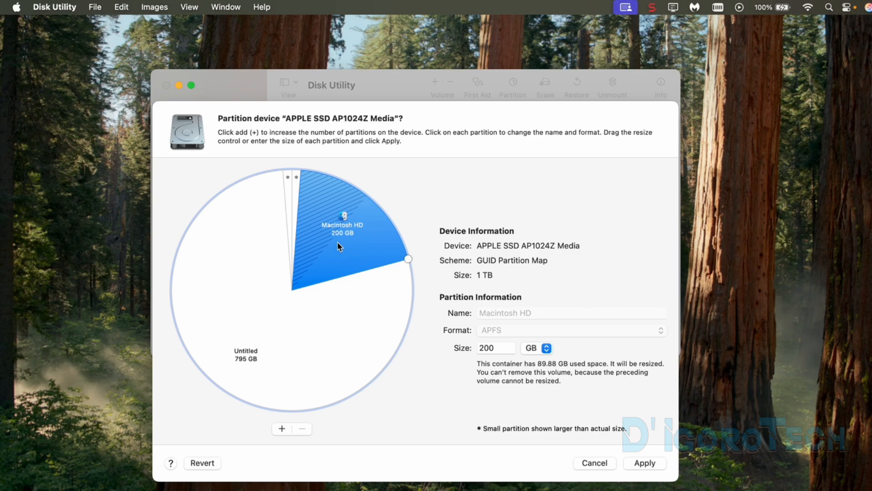
pyautogui.moveTo(355, 244)
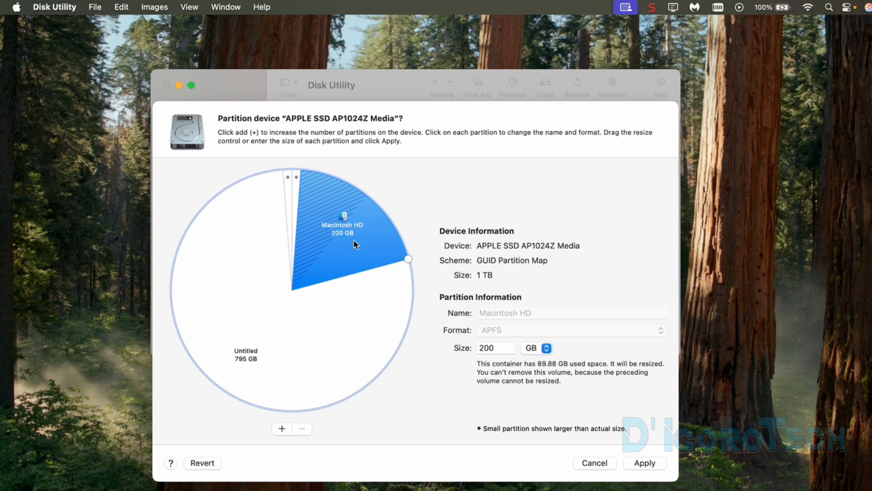
pyautogui.moveTo(296, 323)
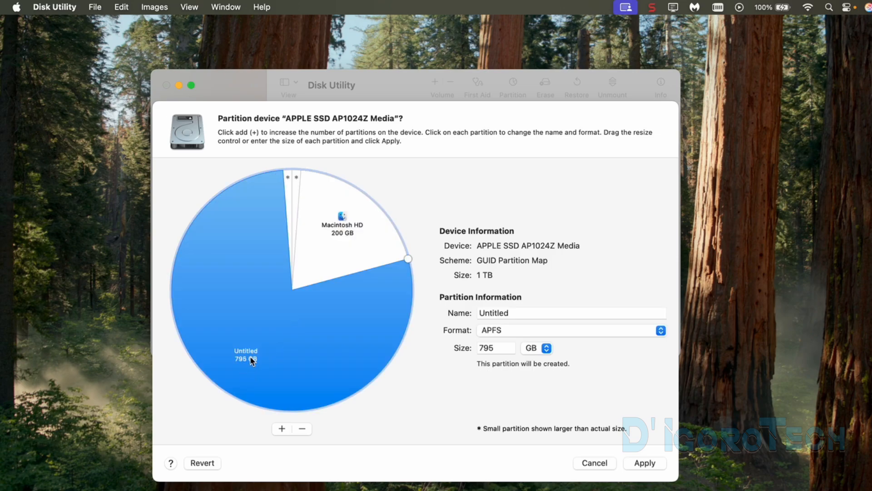
pyautogui.moveTo(440, 322)
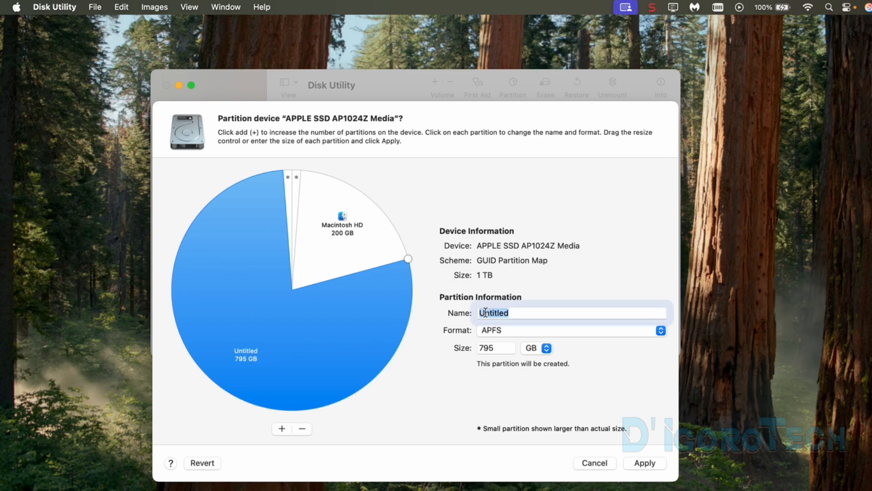
# - Name the new 795 GB partition Files
pyautogui.write('Files')
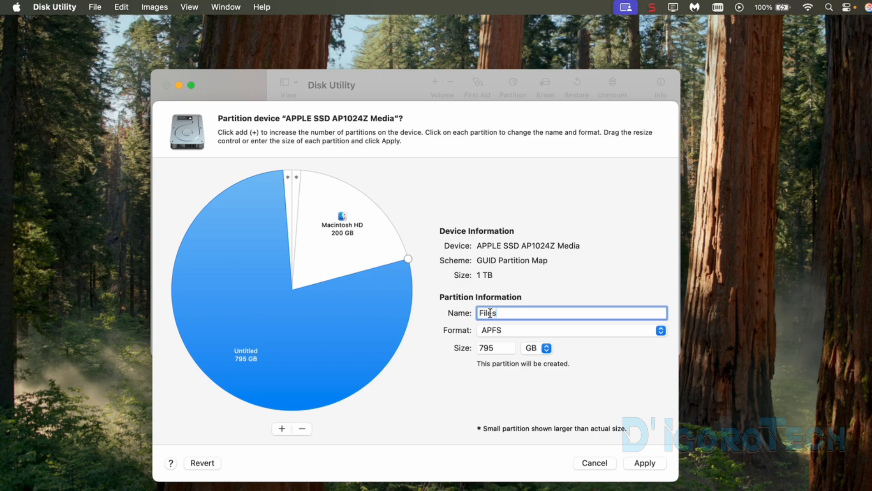
pyautogui.moveTo(511, 328)
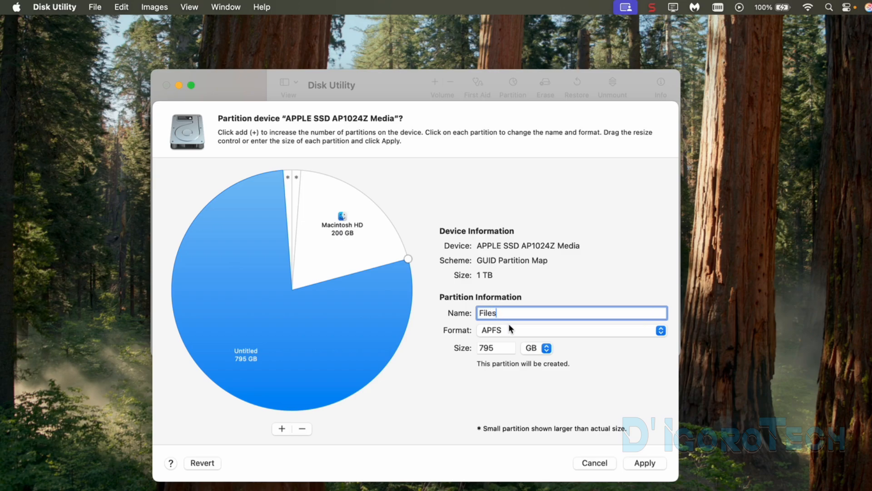
pyautogui.moveTo(464, 331)
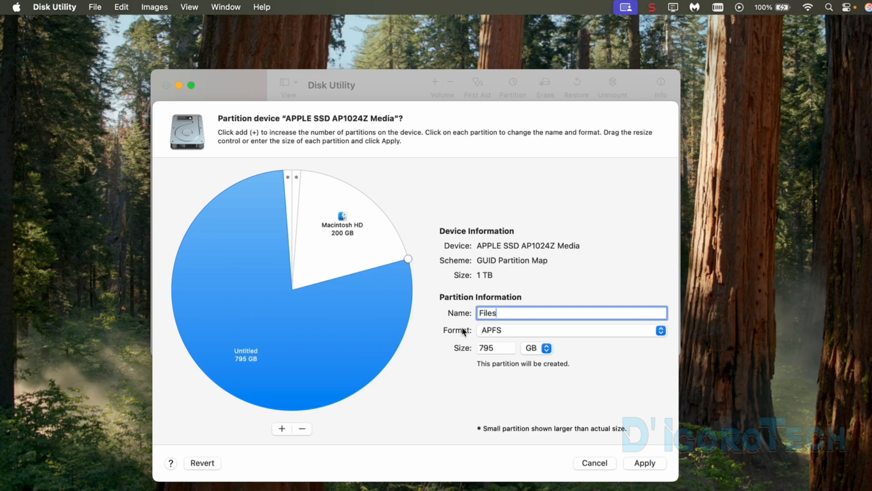
pyautogui.click(571, 331)
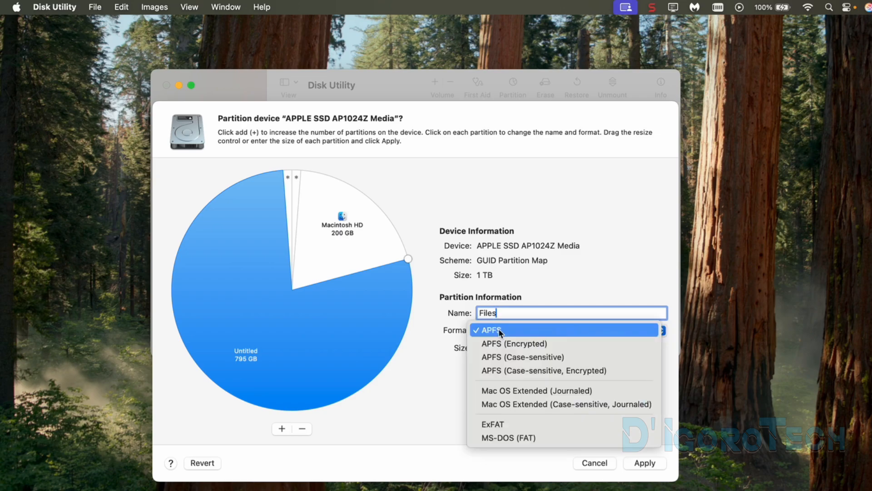
pyautogui.moveTo(498, 336)
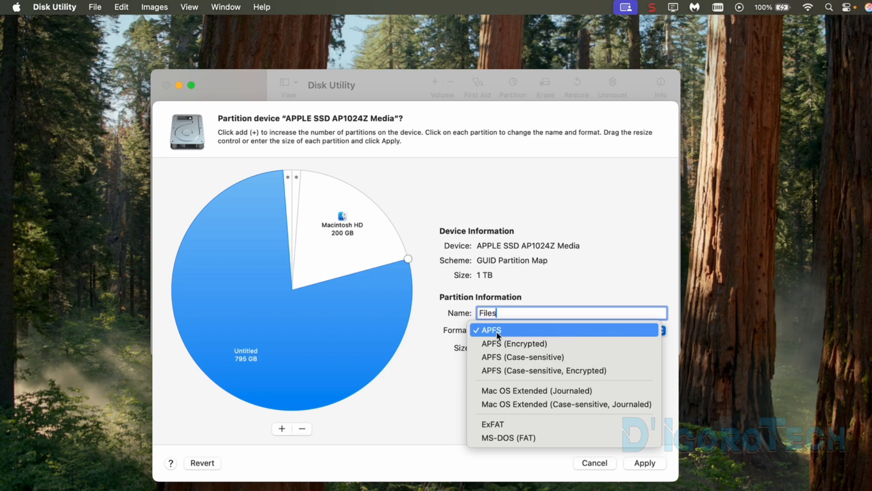
pyautogui.moveTo(500, 348)
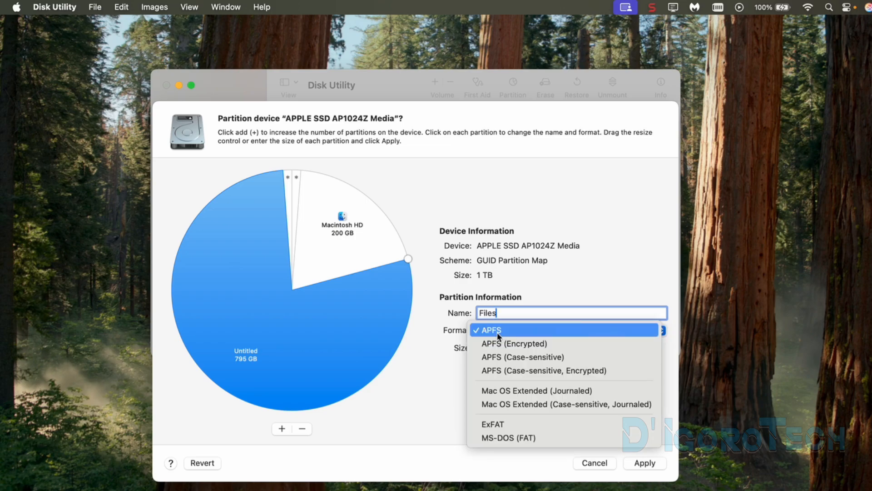
pyautogui.moveTo(504, 390)
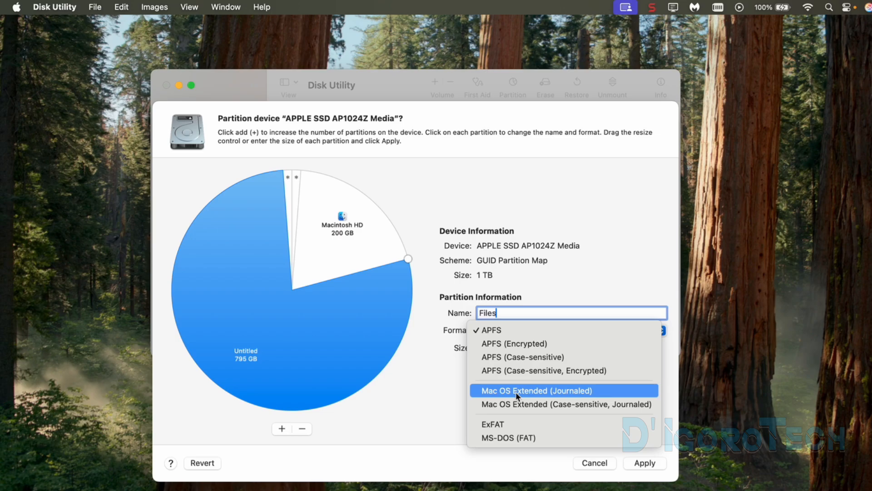
pyautogui.moveTo(505, 423)
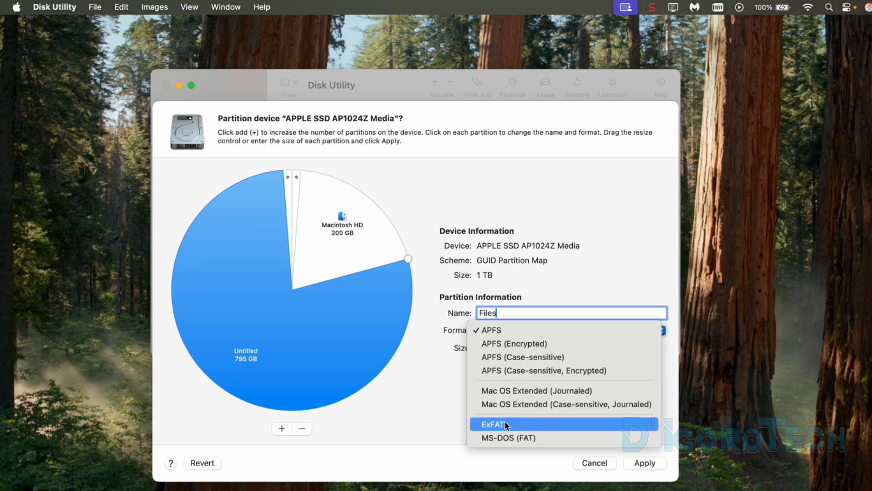
pyautogui.moveTo(510, 440)
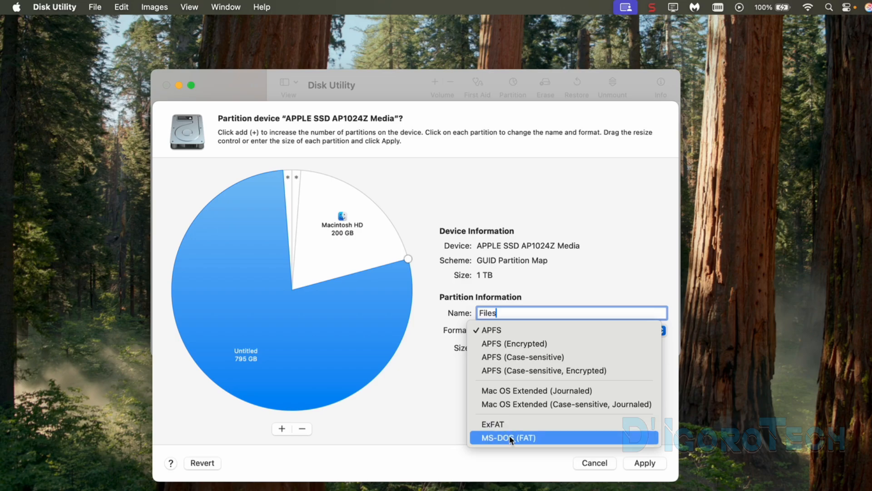
pyautogui.moveTo(482, 424)
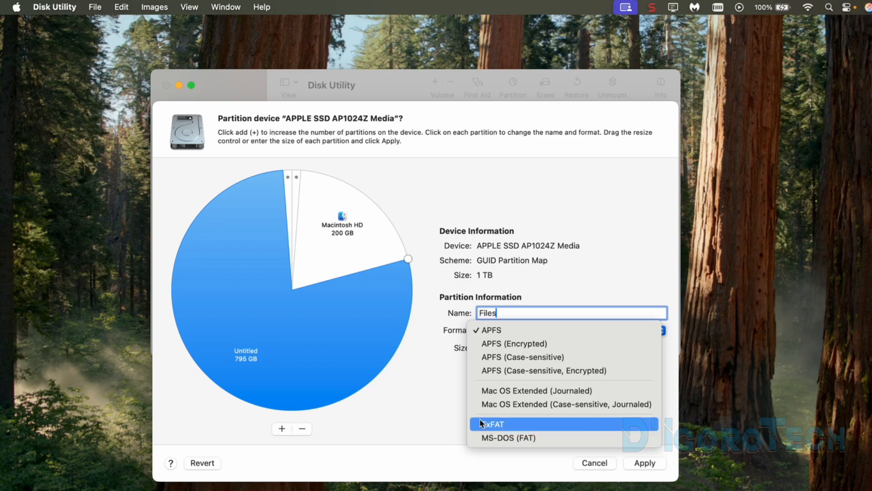
# - Keep APFS as the format of the Files partition
pyautogui.click(489, 330)
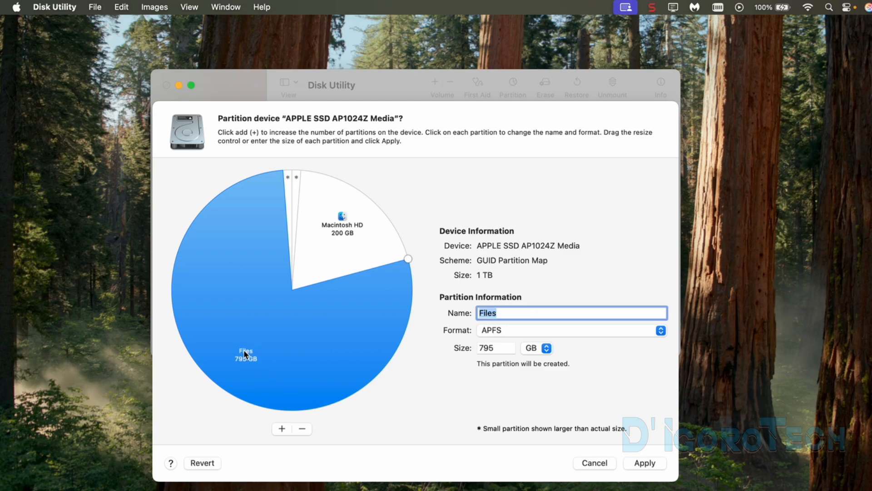
pyautogui.moveTo(285, 359)
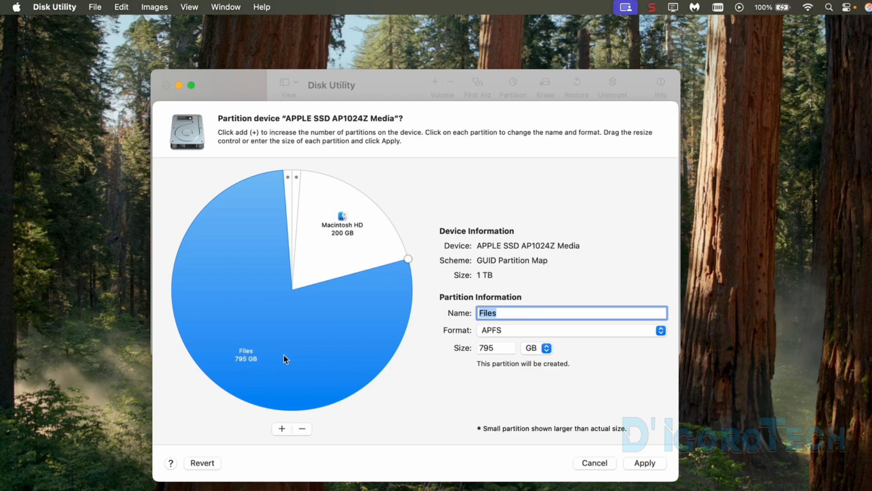
pyautogui.moveTo(270, 369)
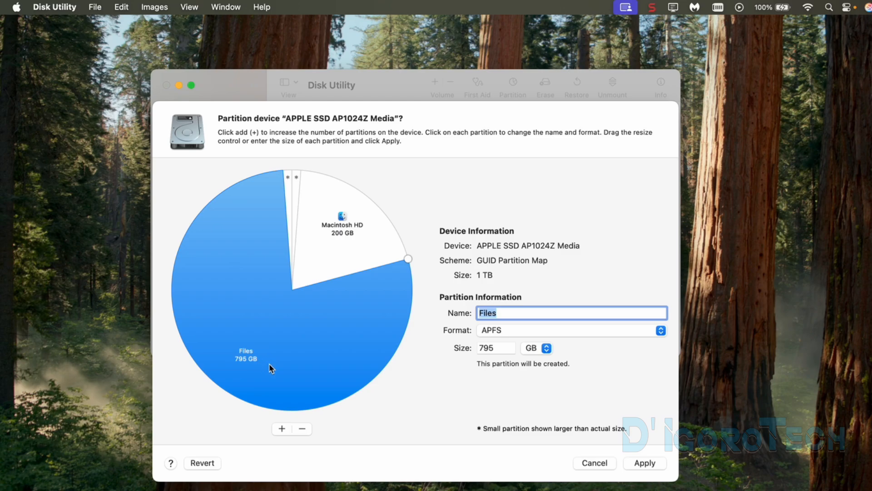
pyautogui.moveTo(261, 368)
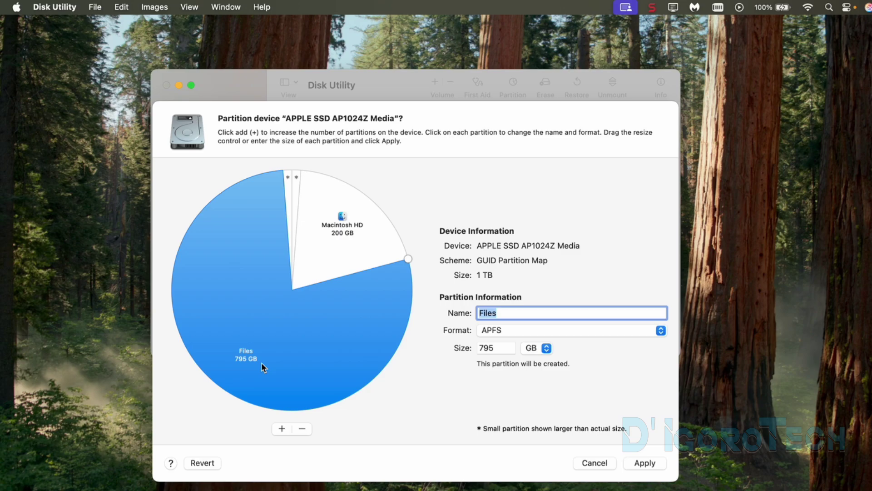
pyautogui.moveTo(278, 431)
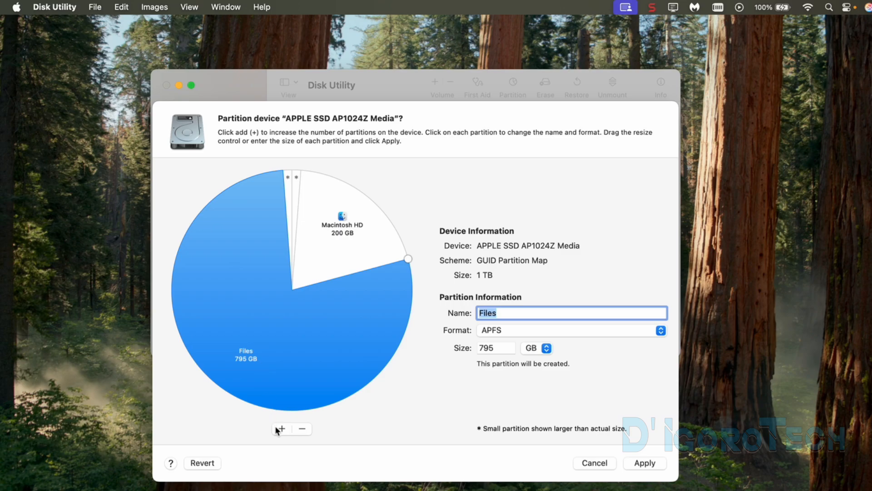
# - Add a third partition and resize it to 100 GB, leaving Files at 695 GB
pyautogui.click(341, 228)
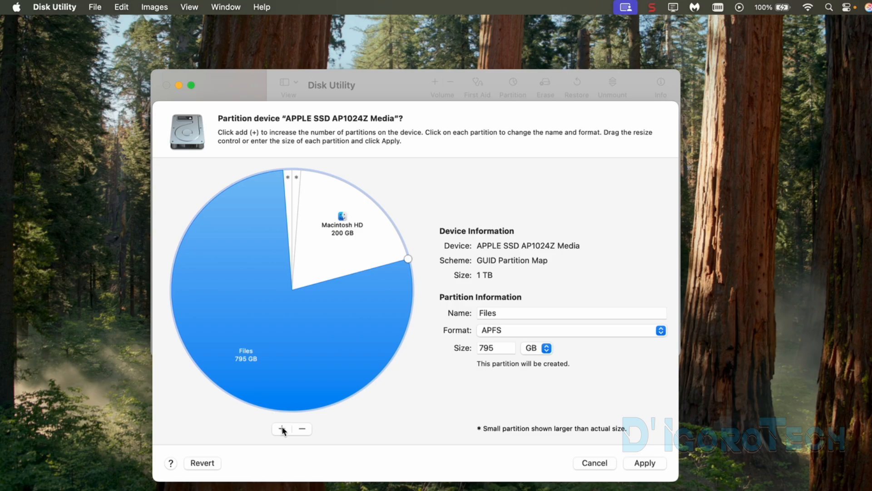
pyautogui.moveTo(408, 257); pyautogui.dragTo(221, 388)
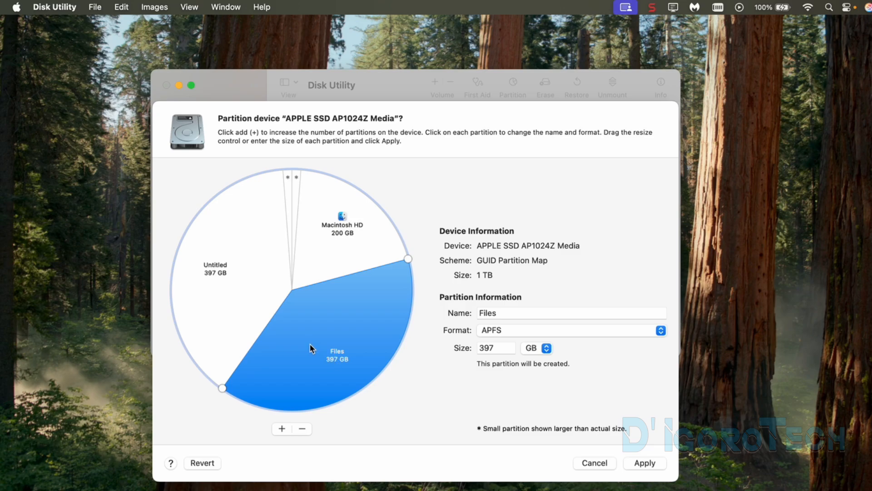
pyautogui.moveTo(221, 388); pyautogui.dragTo(210, 376)
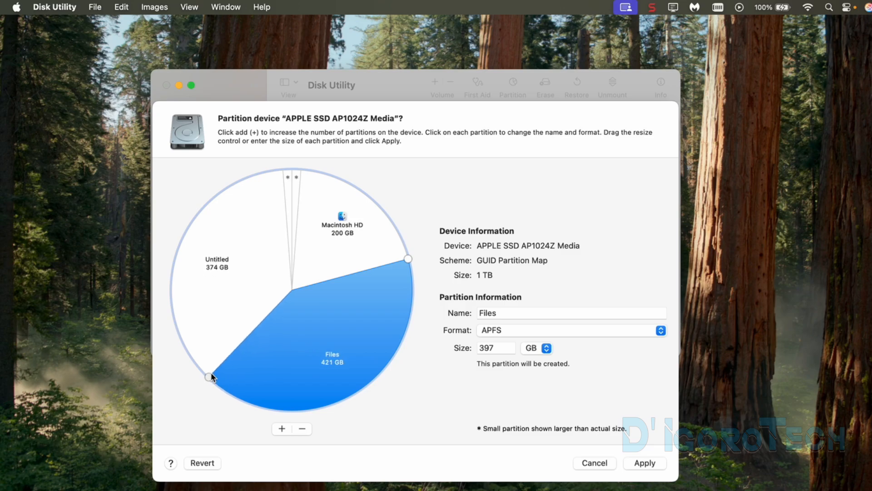
pyautogui.moveTo(210, 377); pyautogui.dragTo(184, 242)
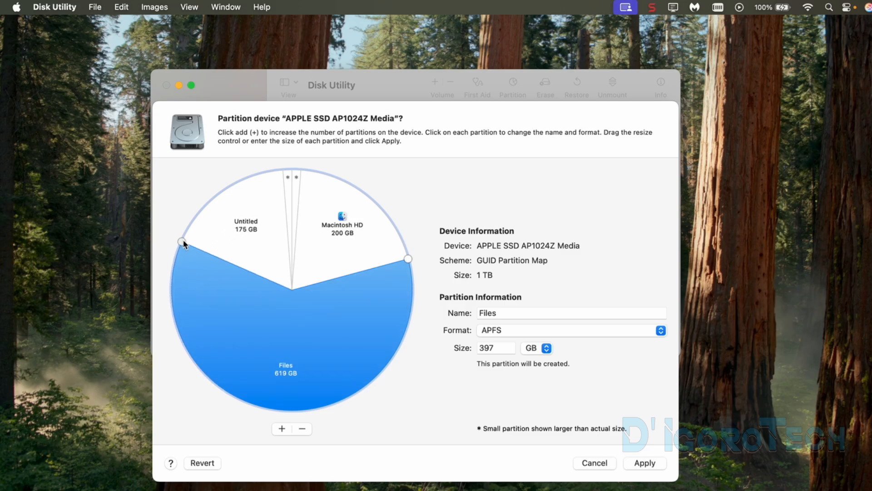
pyautogui.moveTo(184, 242); pyautogui.dragTo(205, 207)
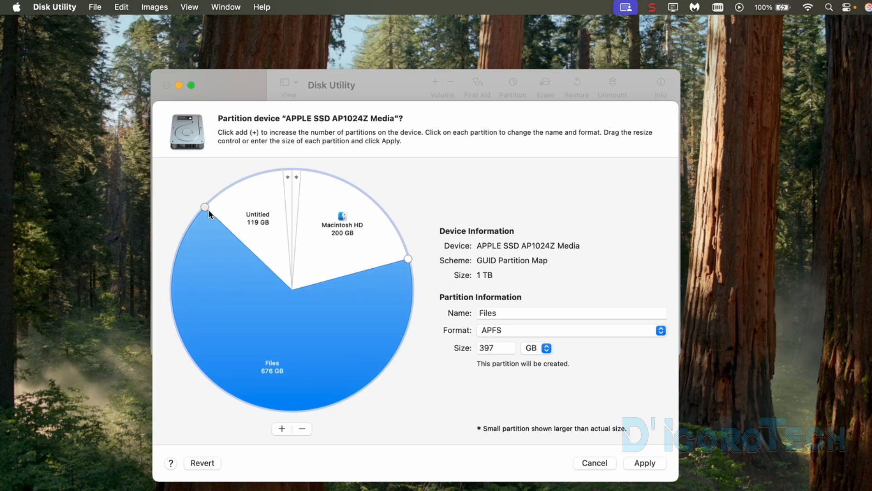
pyautogui.moveTo(205, 207); pyautogui.dragTo(214, 199)
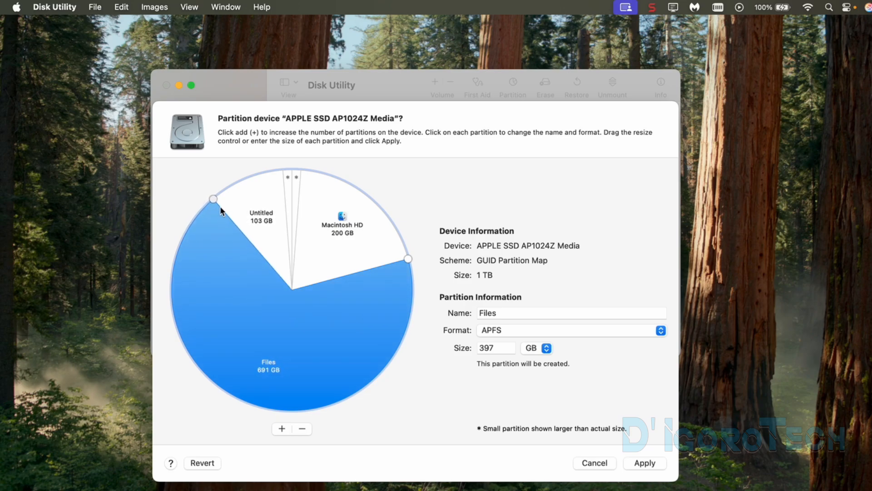
pyautogui.moveTo(213, 198); pyautogui.dragTo(217, 200)
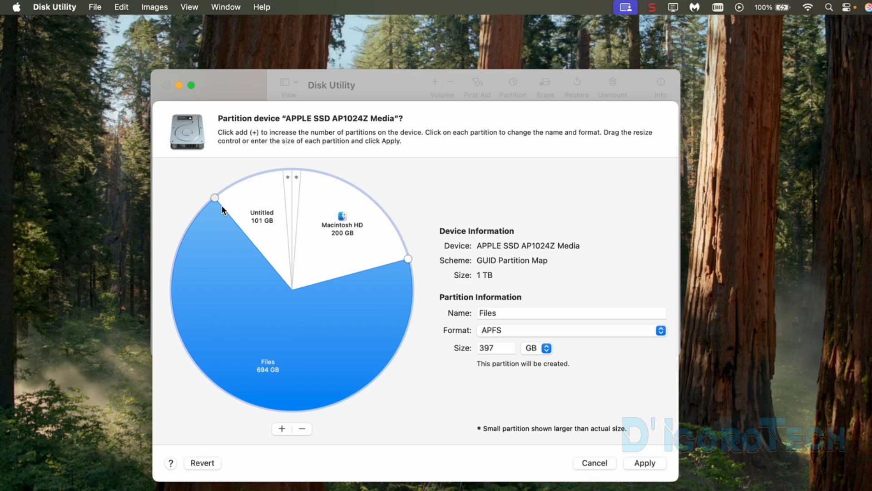
pyautogui.click(260, 224)
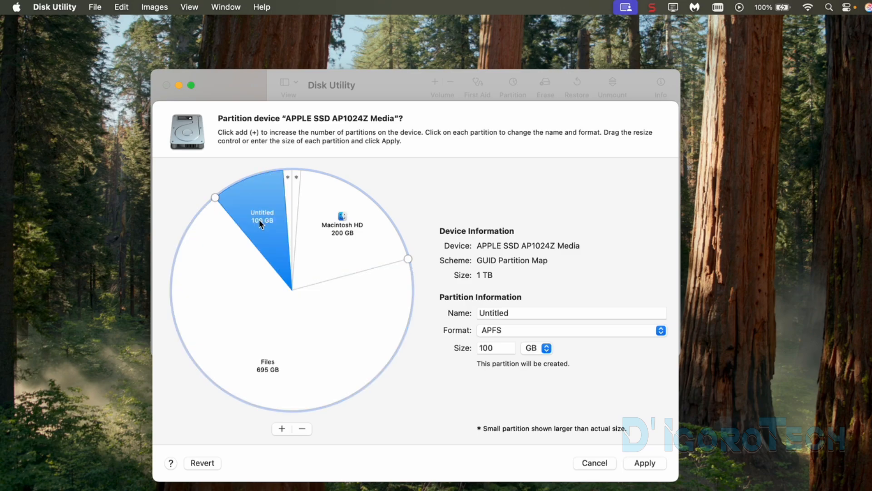
pyautogui.moveTo(511, 317)
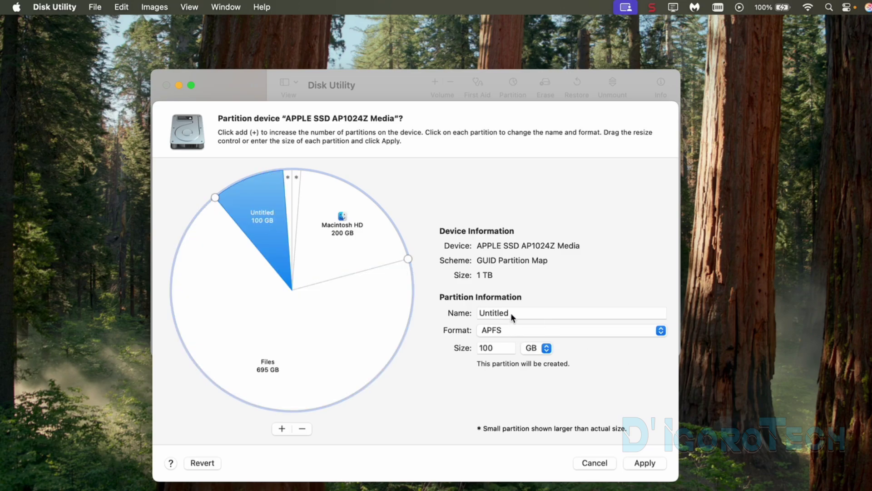
# - Name the 100 GB partition Work and keep it formatted as APFS
pyautogui.write('Work')
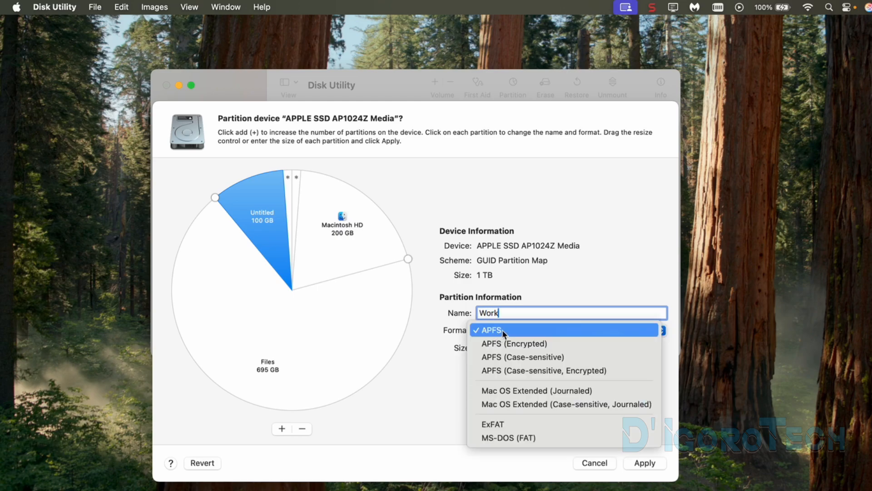
pyautogui.click(491, 330)
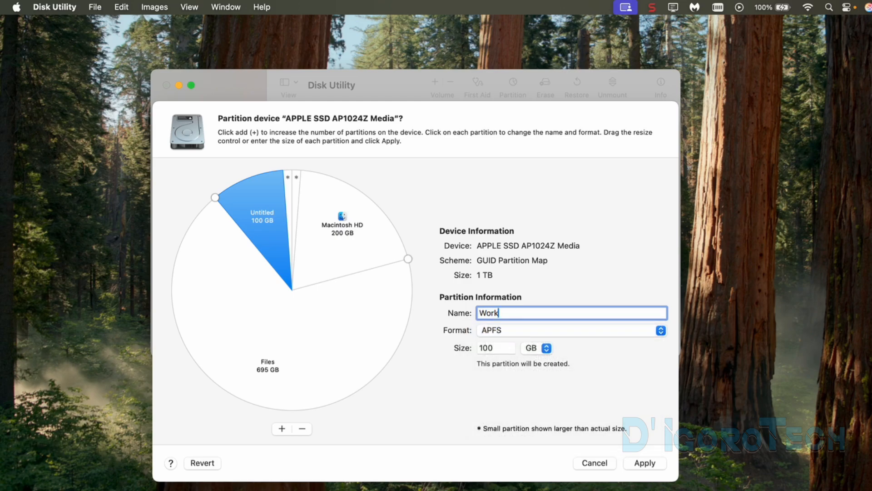
pyautogui.click(342, 224)
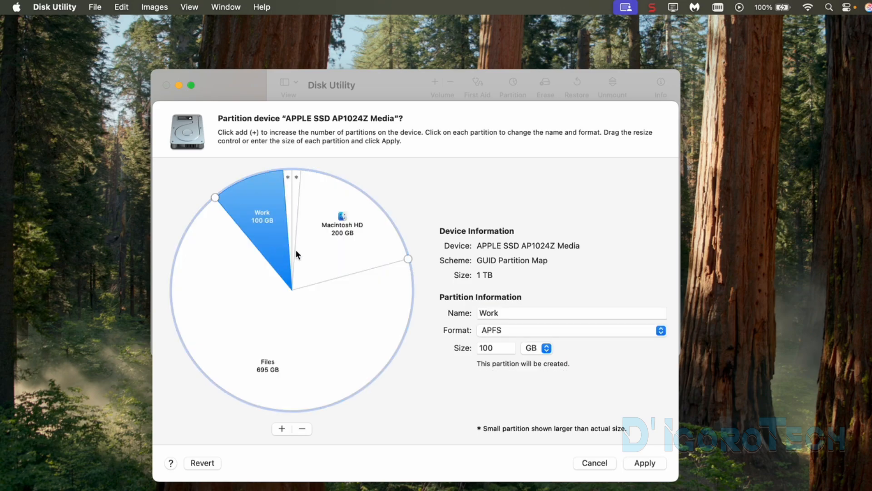
pyautogui.moveTo(283, 253)
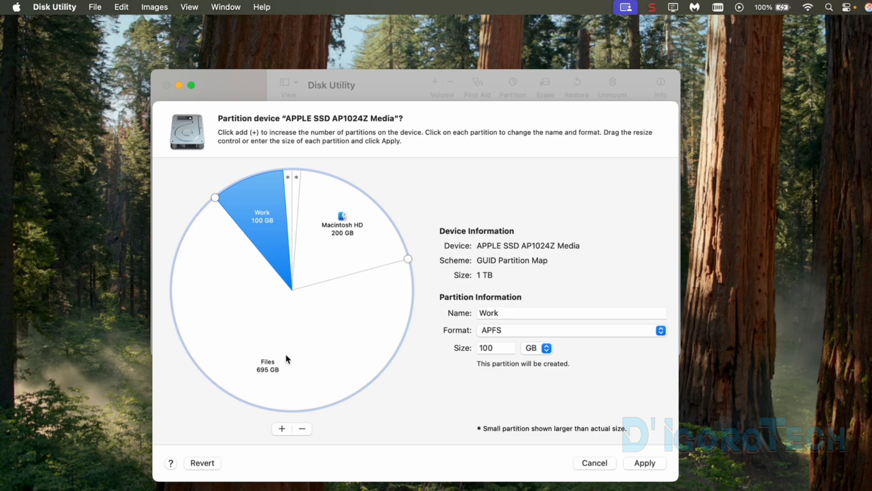
pyautogui.moveTo(302, 436)
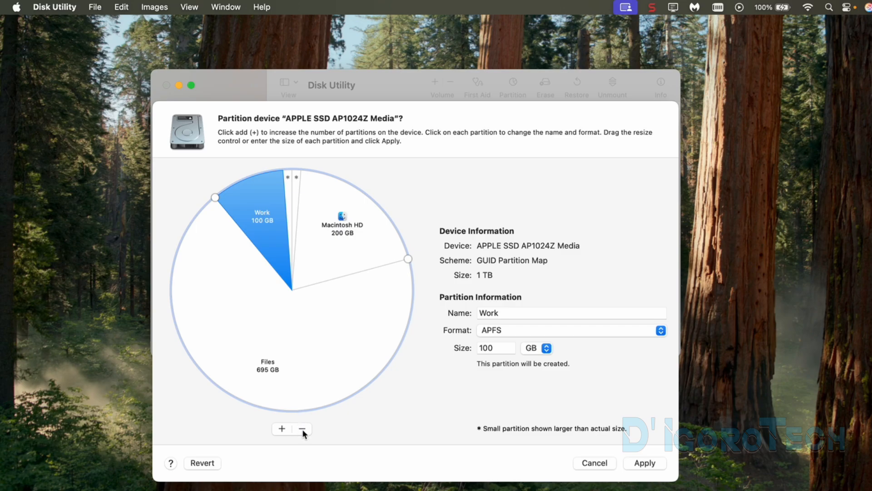
pyautogui.moveTo(200, 470)
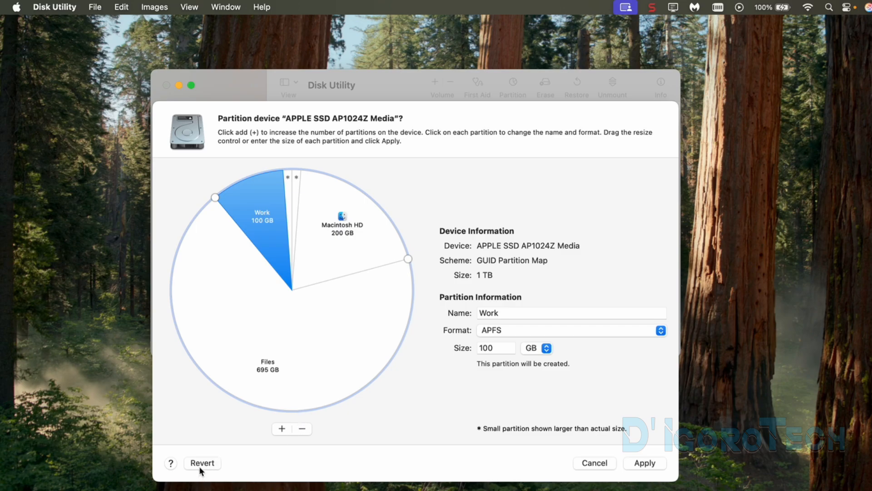
pyautogui.moveTo(207, 469)
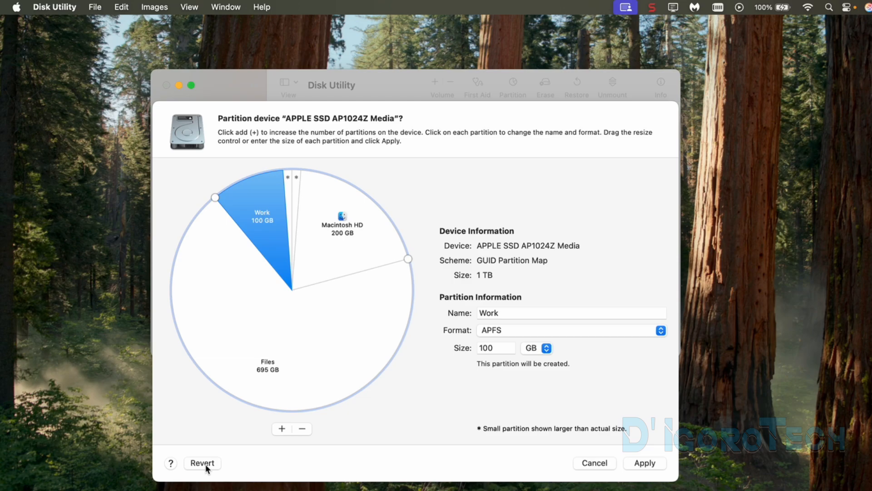
pyautogui.moveTo(605, 468)
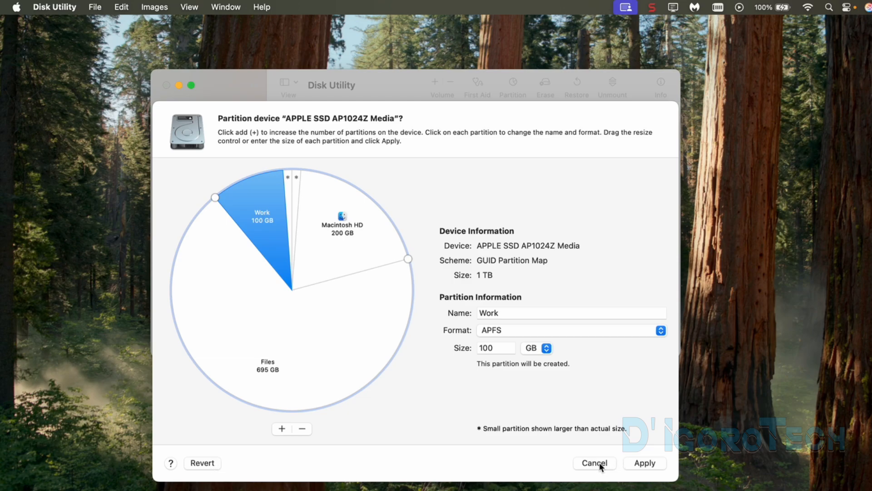
pyautogui.moveTo(639, 465)
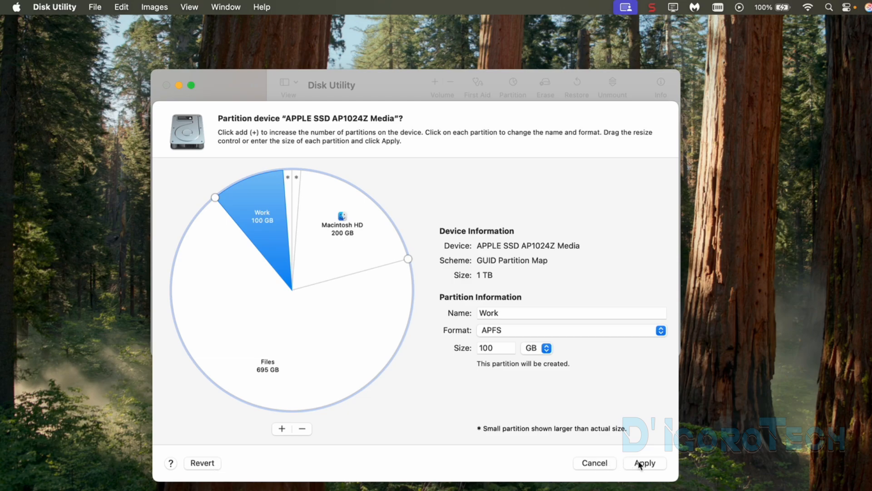
# - Apply the new partition layout with Files, Work and Macintosh HD to the SSD
pyautogui.click(645, 463)
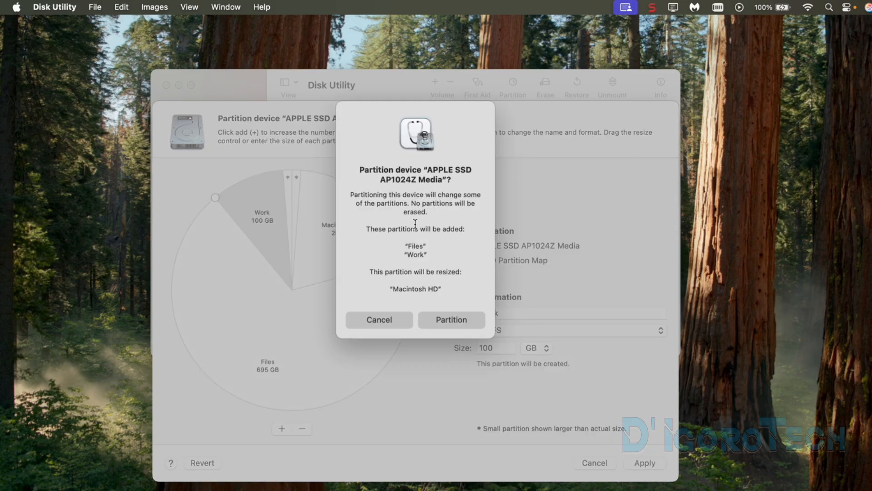
pyautogui.moveTo(410, 220)
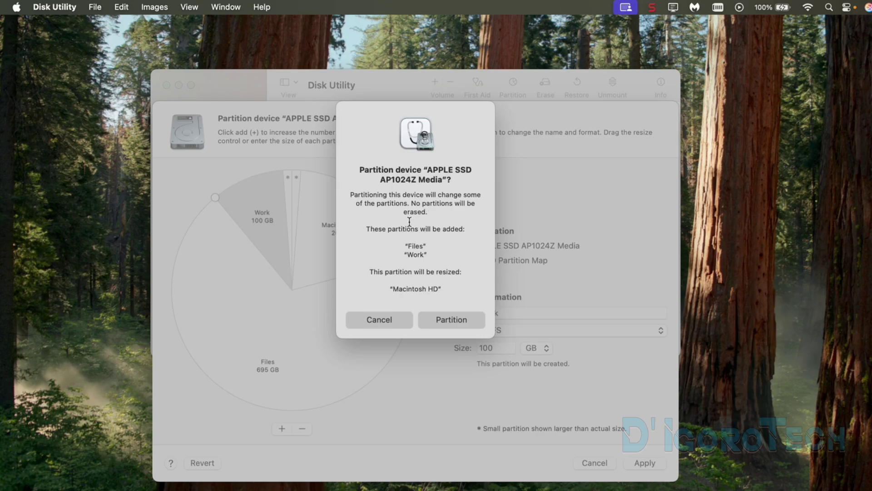
pyautogui.moveTo(439, 238)
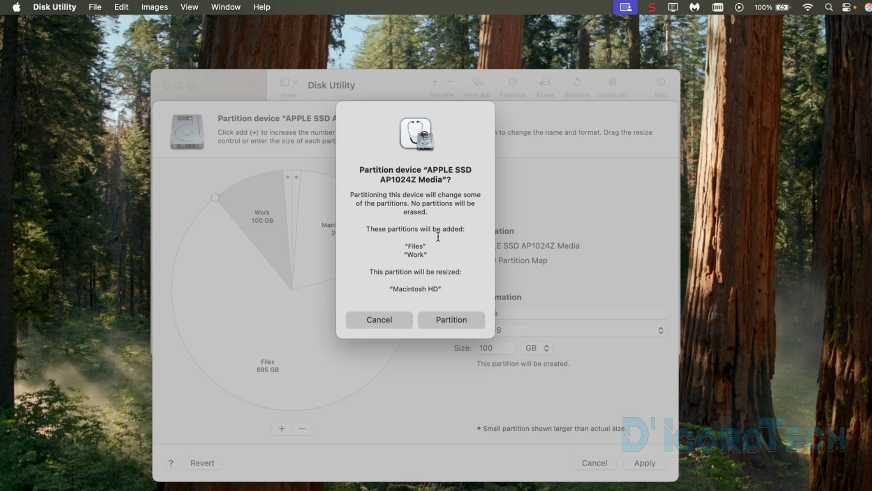
pyautogui.moveTo(419, 255)
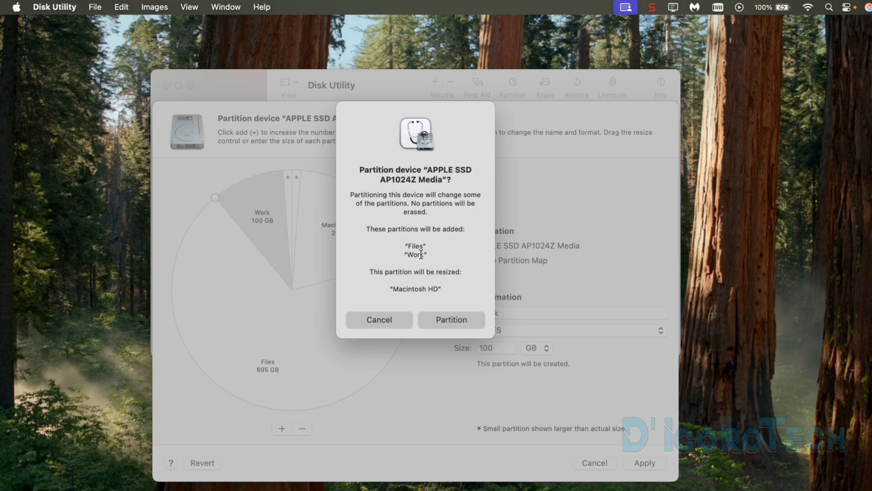
pyautogui.moveTo(444, 287)
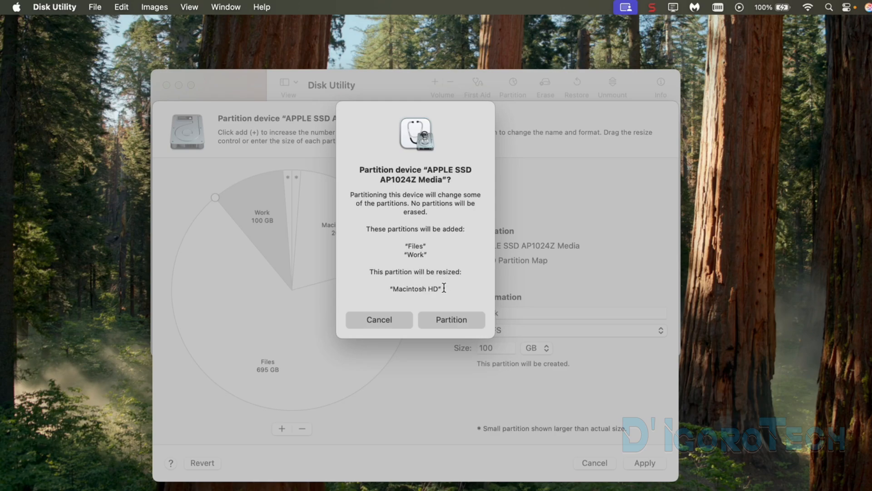
pyautogui.moveTo(441, 279)
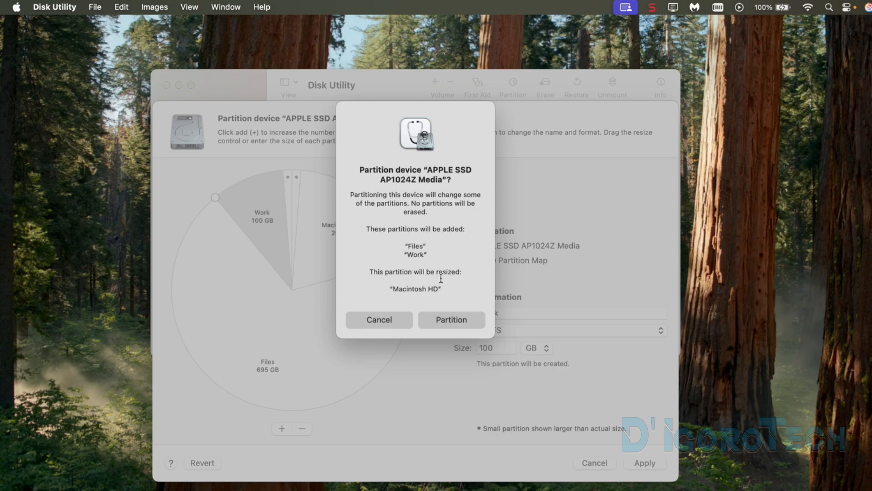
# - Confirm partitioning the SSD, adding Files and Work and resizing Macintosh HD
pyautogui.doubleClick(449, 272)
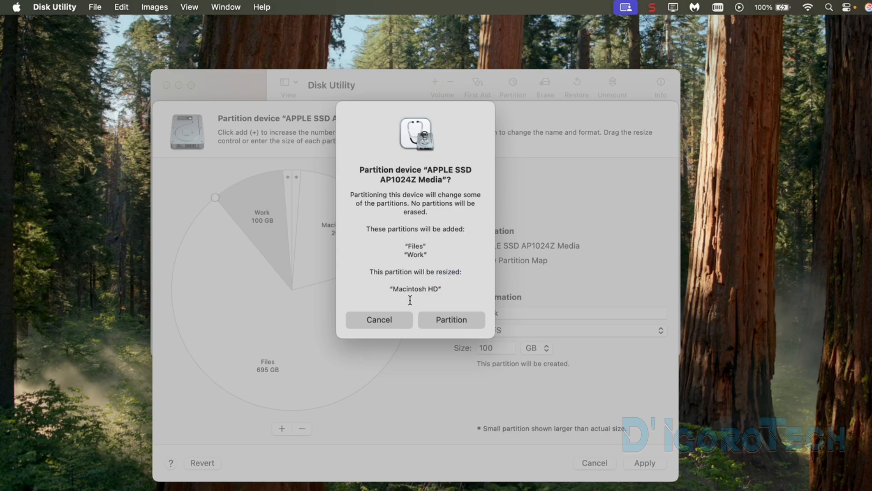
pyautogui.moveTo(455, 292)
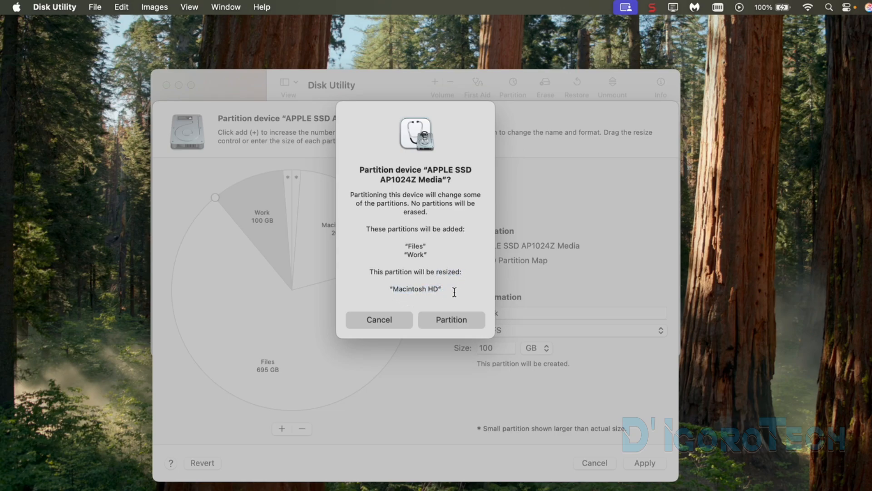
pyautogui.moveTo(447, 317)
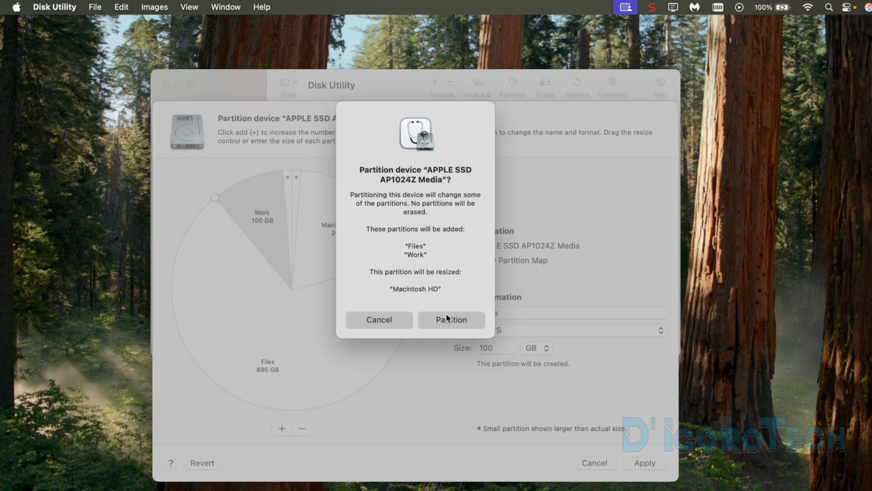
pyautogui.click(450, 320)
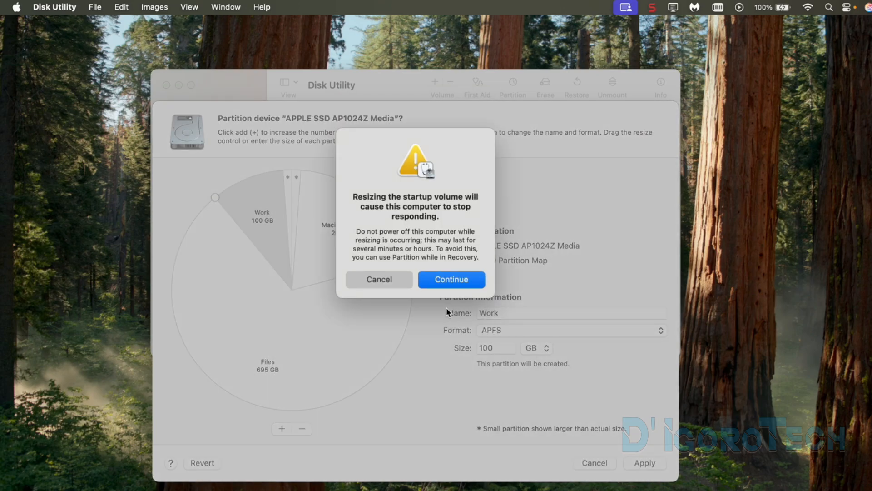
pyautogui.moveTo(405, 220)
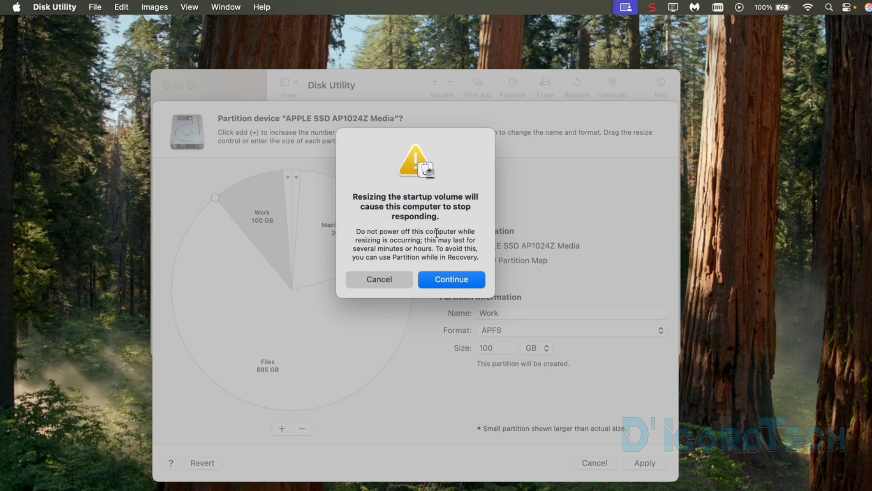
pyautogui.moveTo(424, 243)
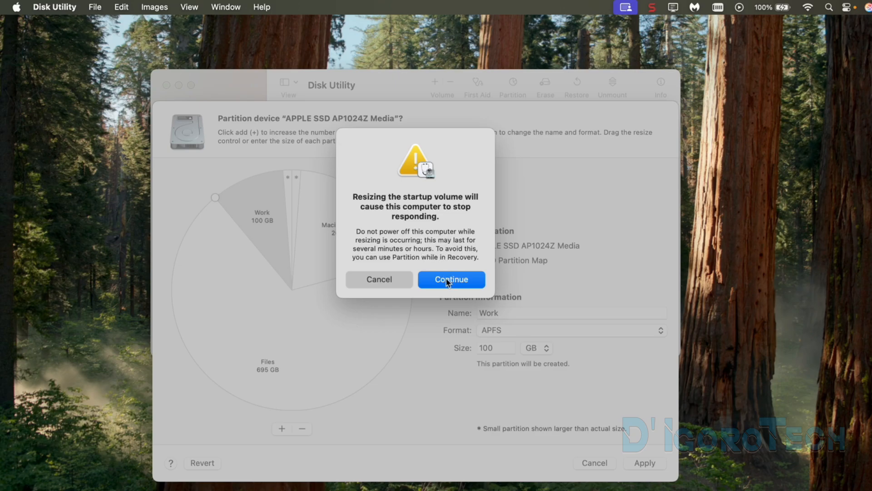
# - Continue past the startup-volume resize warning so partitioning begins
pyautogui.click(450, 280)
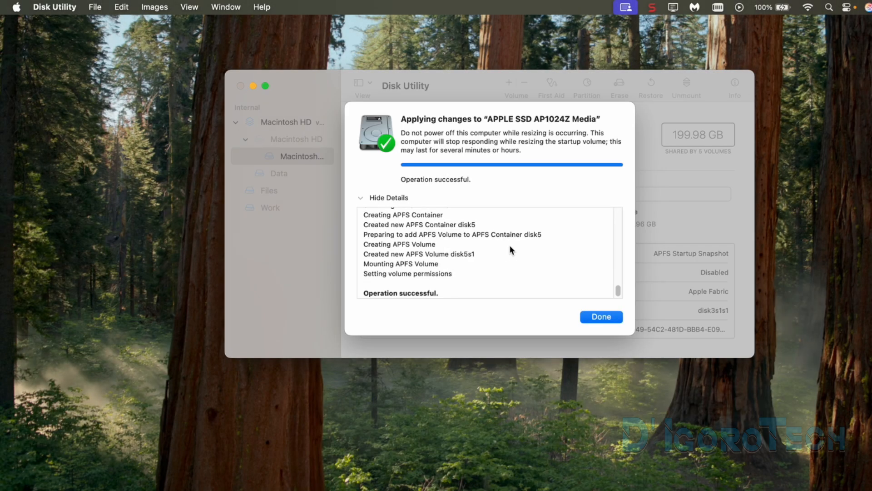
pyautogui.moveTo(461, 180)
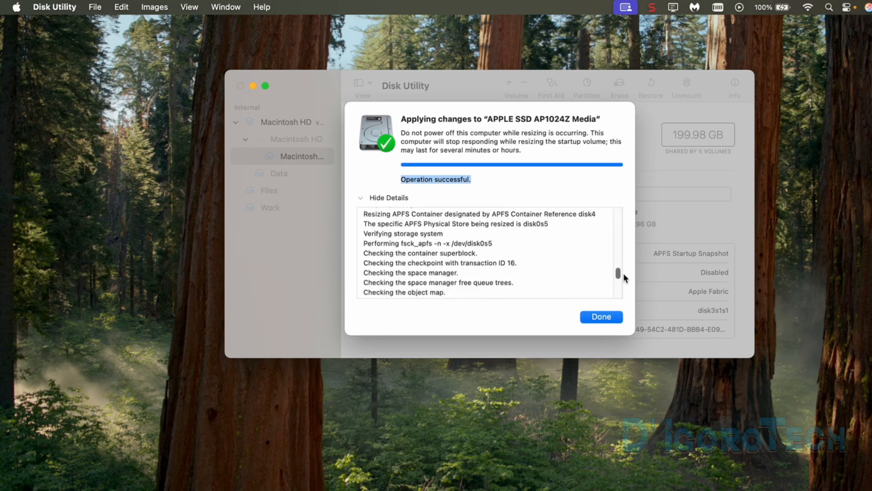
# - Dismiss the successful operation summary, leaving Files and Work listed as volumes
pyautogui.click(602, 316)
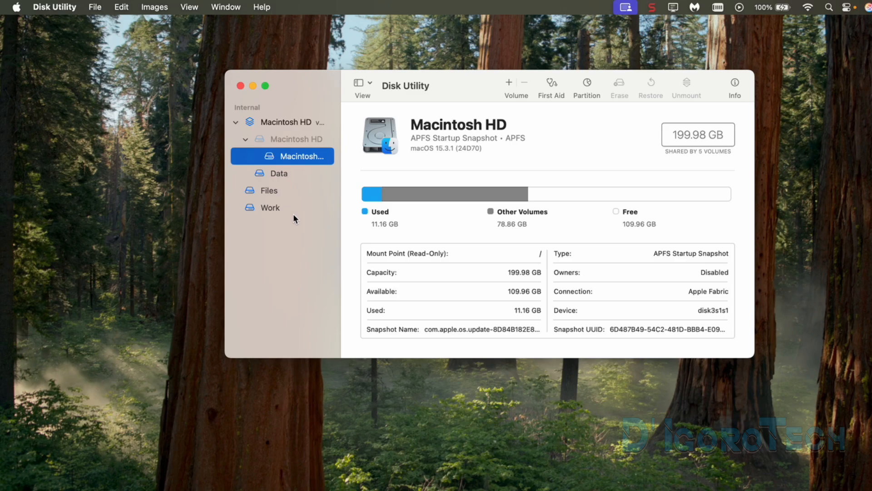
# - Review the Work (100.06 GB) and Files (694.62 GB) volume details, then quit Disk Utility
pyautogui.click(269, 191)
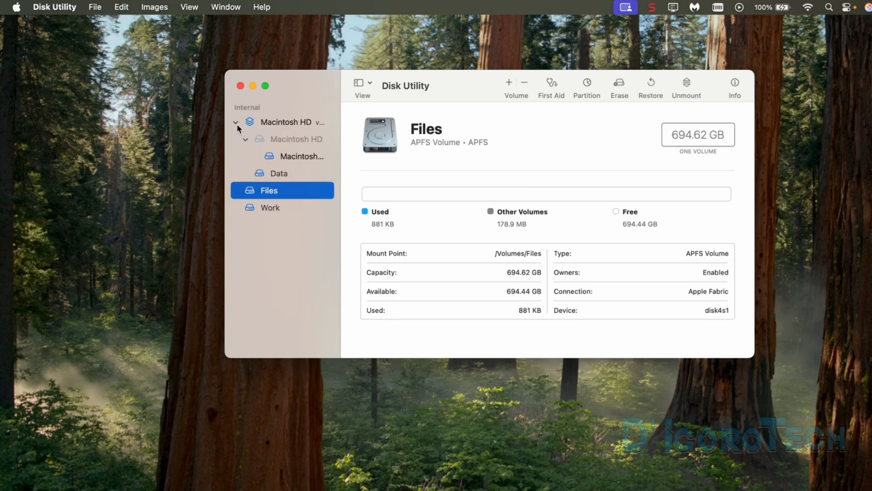
pyautogui.click(235, 123)
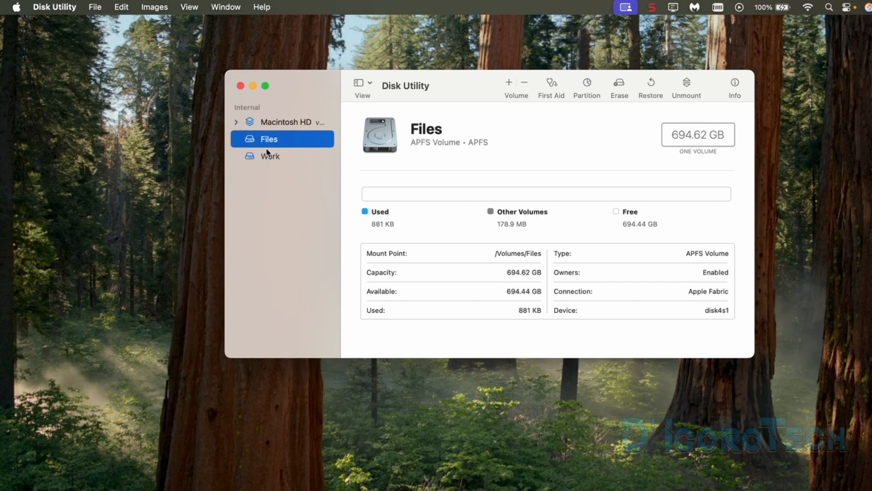
pyautogui.click(269, 157)
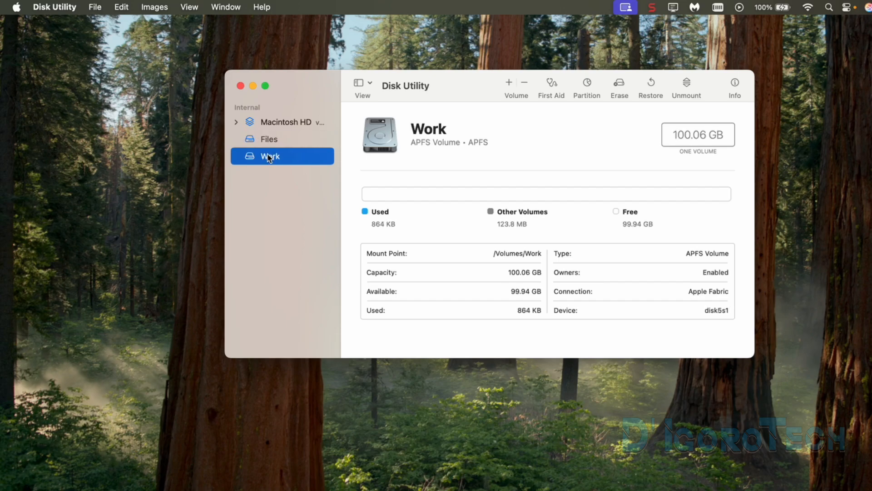
pyautogui.click(269, 139)
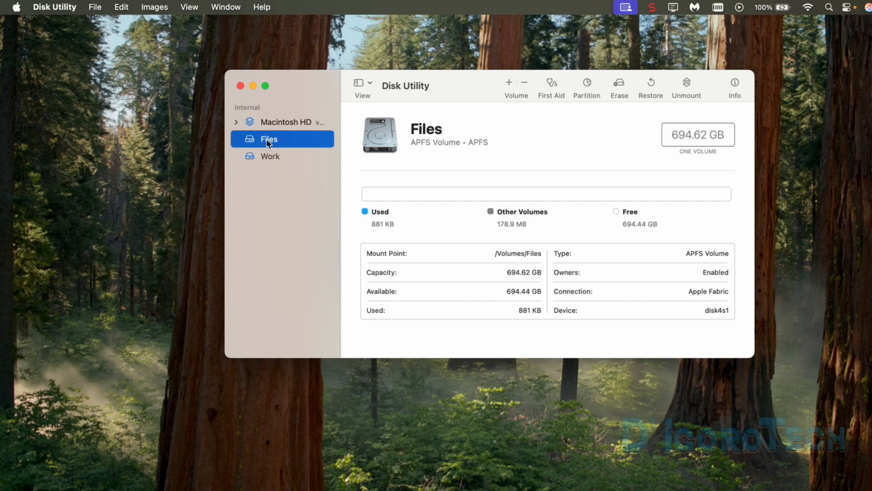
pyautogui.moveTo(242, 89)
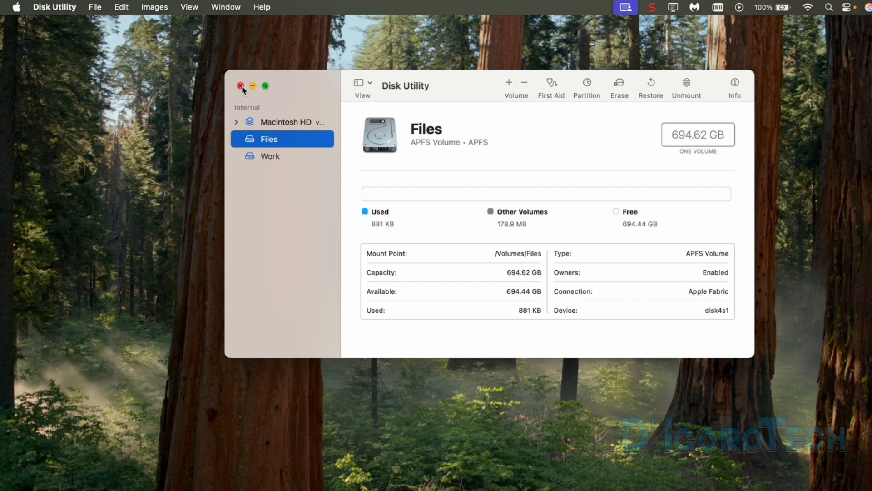
pyautogui.click(240, 85)
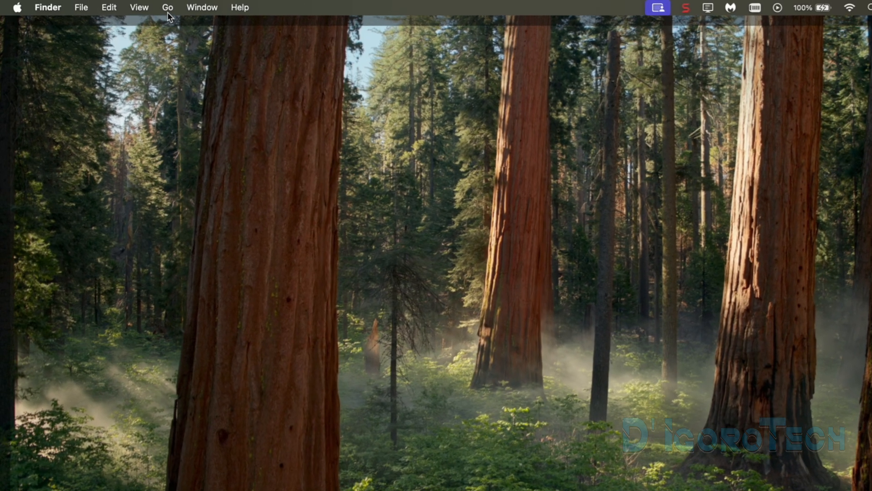
# - Show the computer's volume listing with Files and Work beside Macintosh HD
pyautogui.click(168, 8)
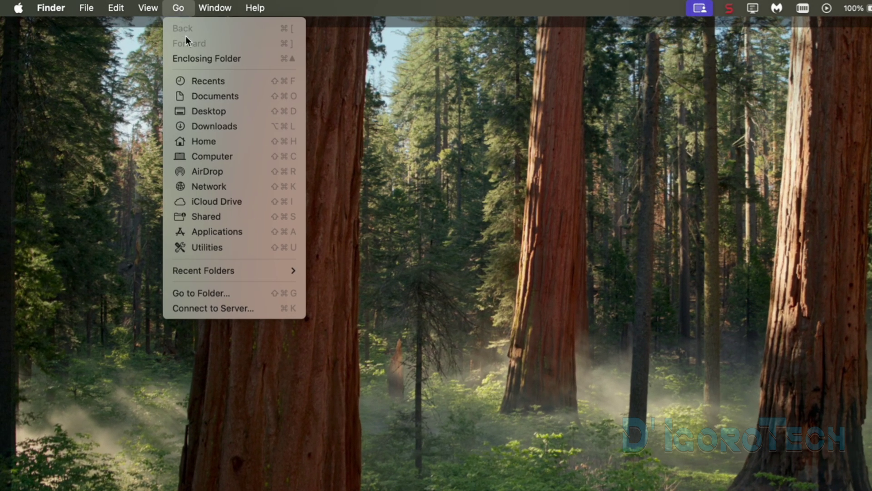
pyautogui.click(211, 156)
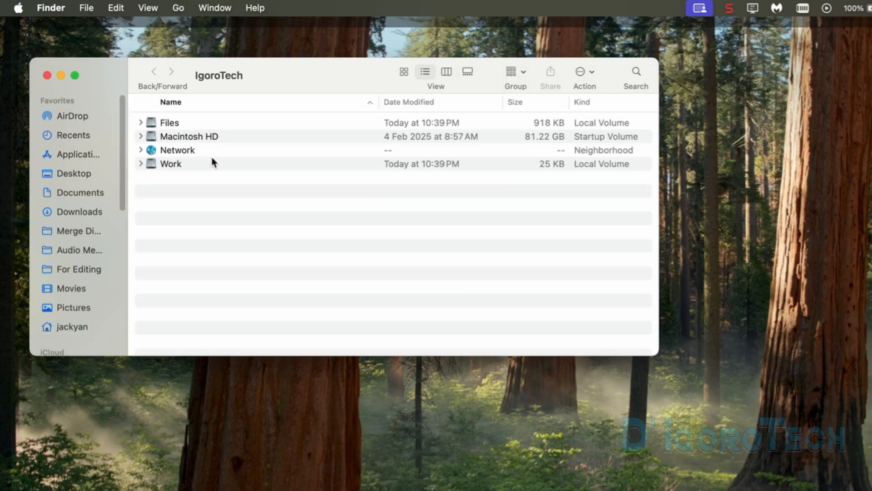
pyautogui.click(169, 121)
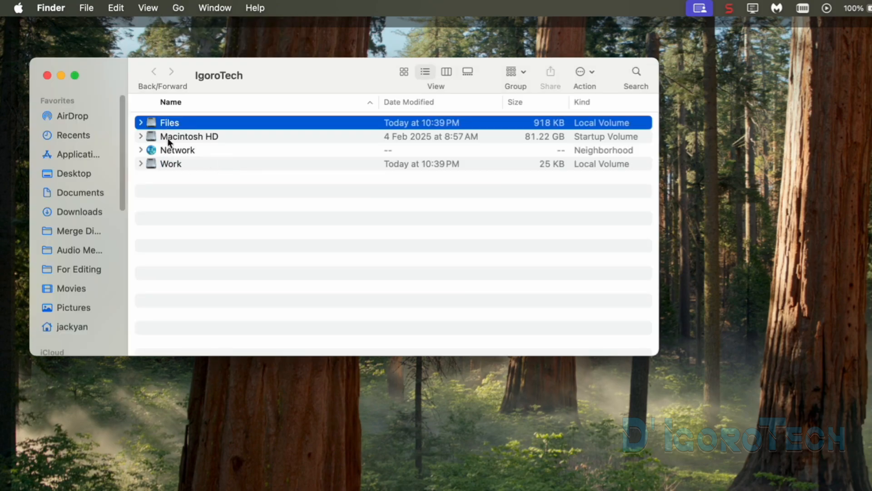
pyautogui.click(189, 136)
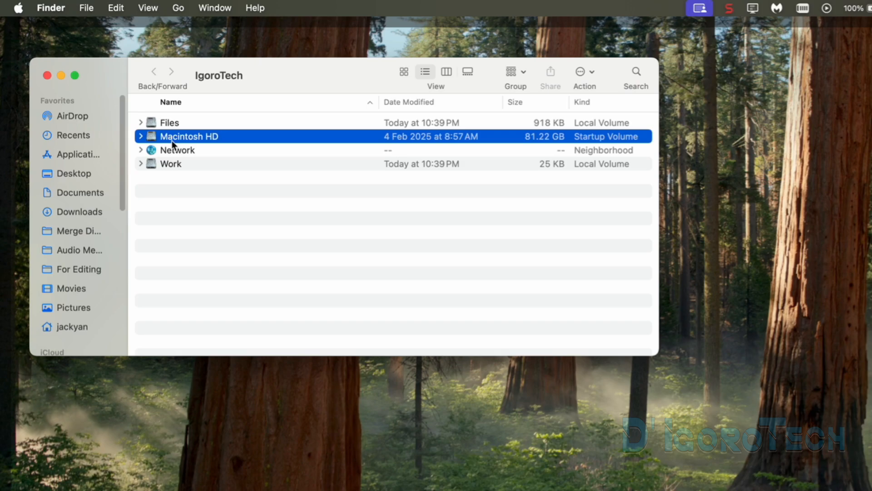
pyautogui.moveTo(180, 151)
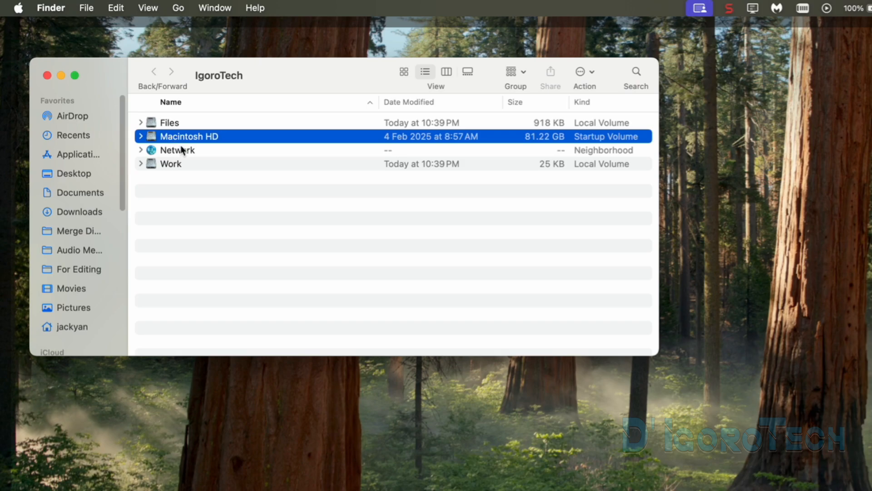
# - Browse Macintosh HD, then the empty Files volume, and close its window
pyautogui.doubleClick(171, 164)
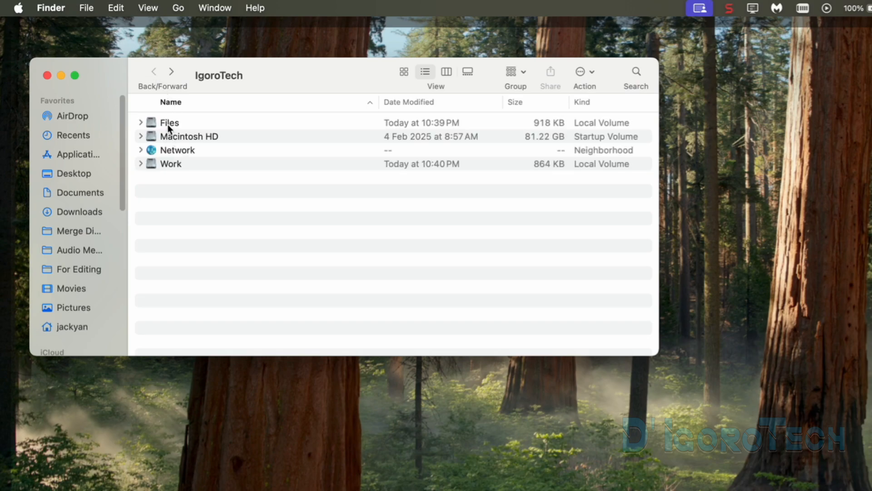
pyautogui.doubleClick(169, 121)
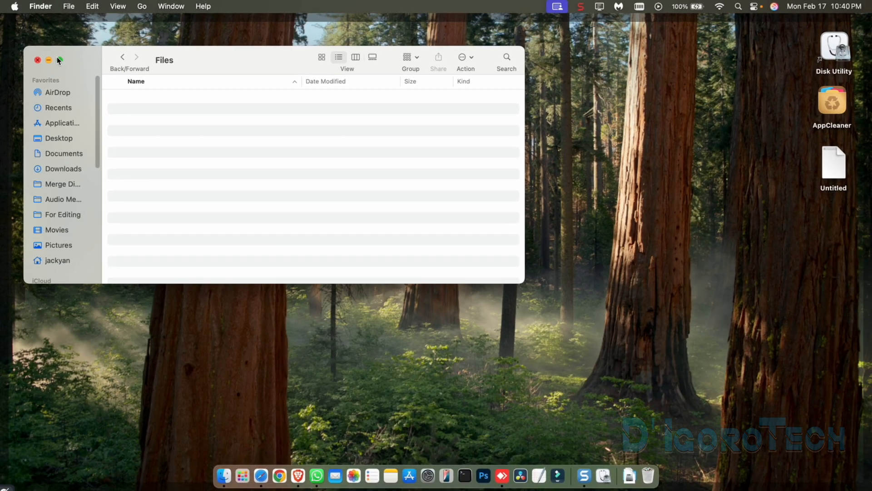
pyautogui.click(36, 58)
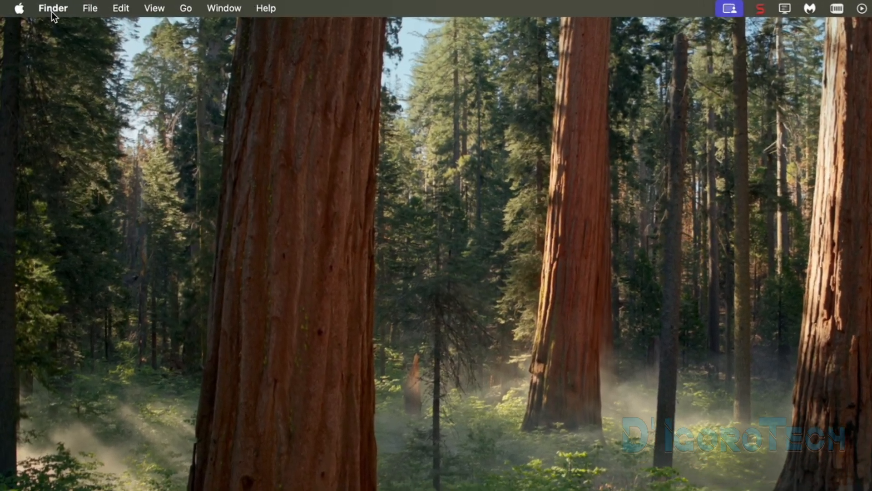
# - Enable Hard disks on the desktop in Finder Settings so Macintosh HD, Files and Work icons appear
pyautogui.click(49, 9)
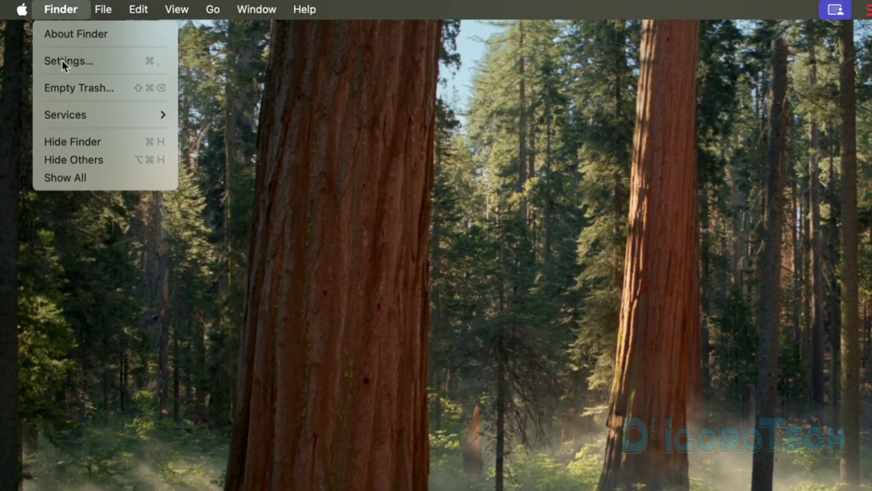
pyautogui.click(65, 62)
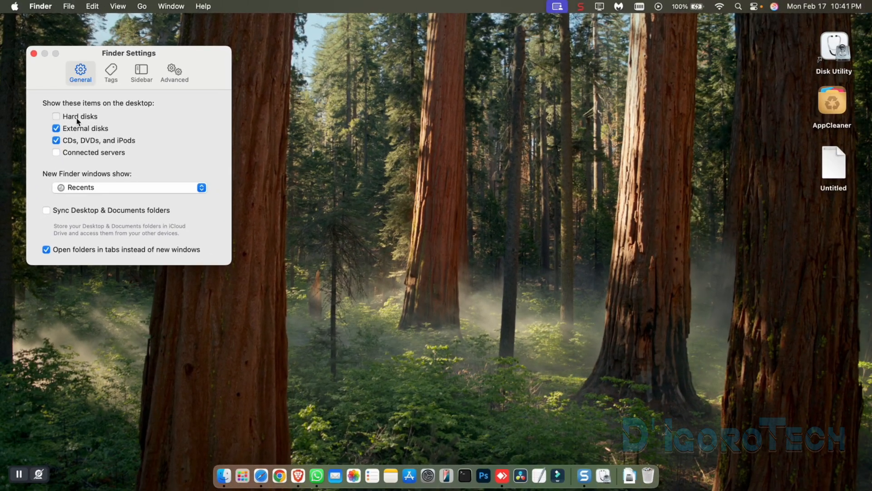
pyautogui.click(56, 117)
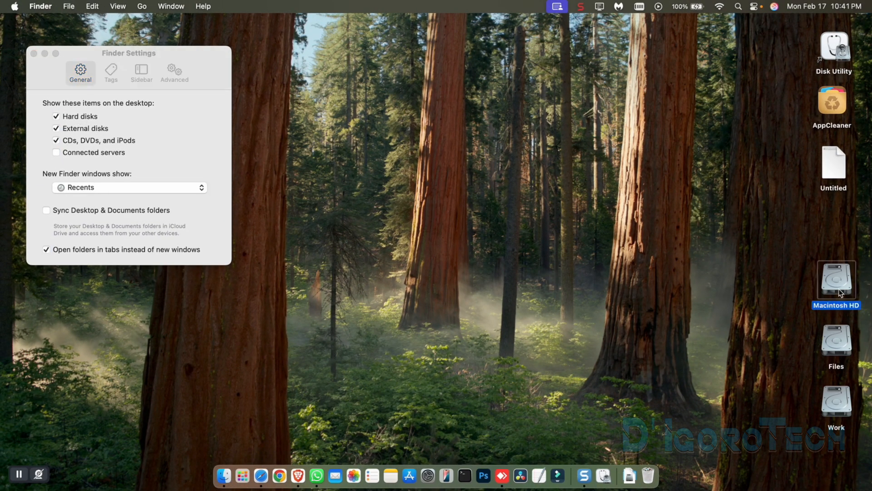
pyautogui.click(837, 408)
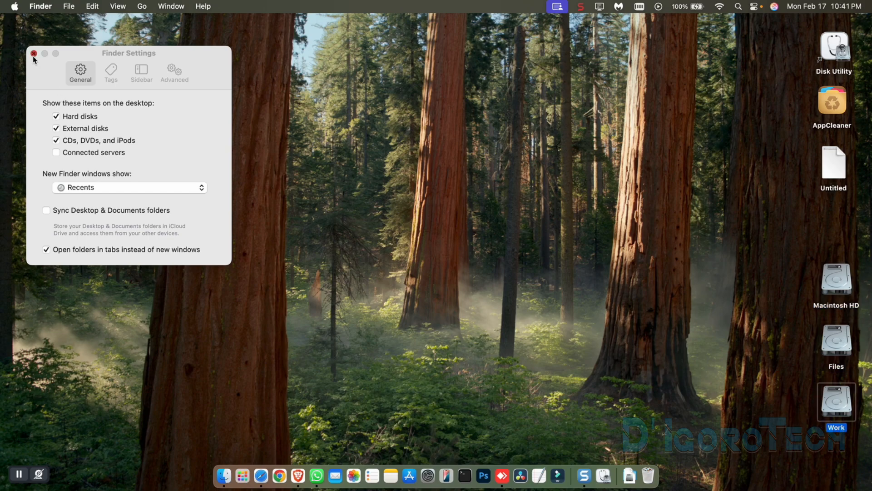
# - Close Finder Settings and browse Files, Work and Macintosh HD from the sidebar, ending on the empty Work volume
pyautogui.click(35, 54)
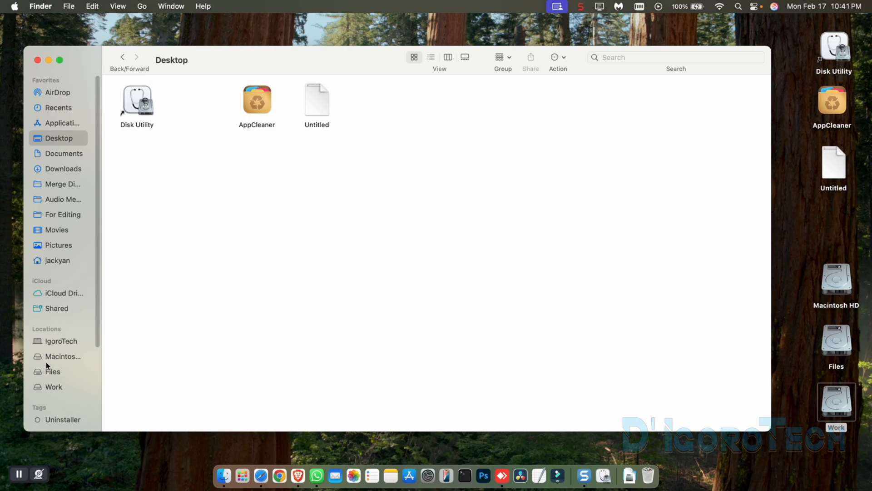
pyautogui.click(53, 370)
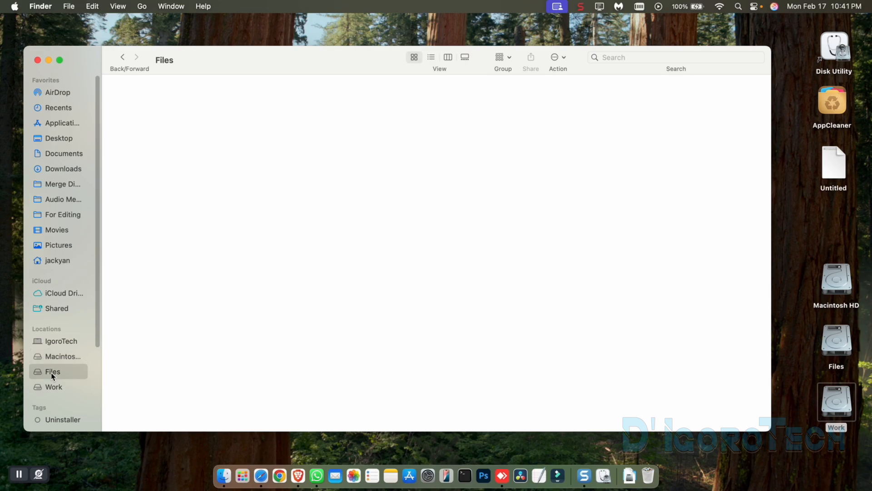
pyautogui.click(53, 388)
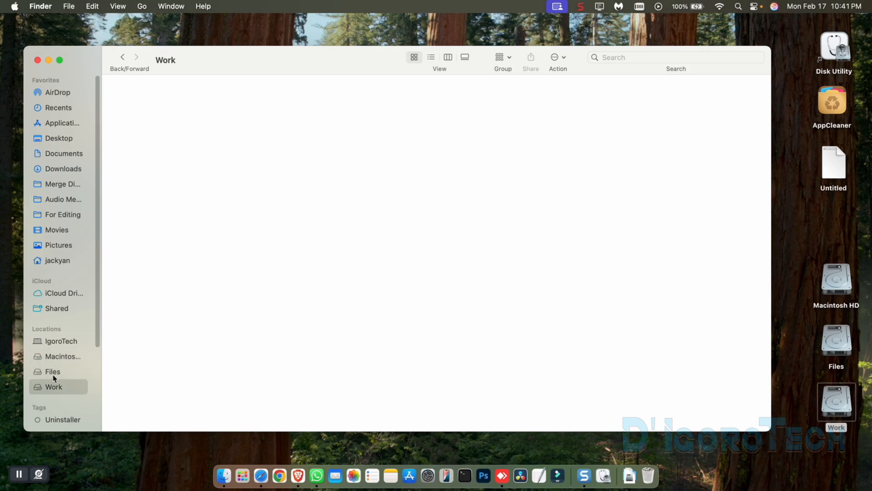
pyautogui.moveTo(76, 339)
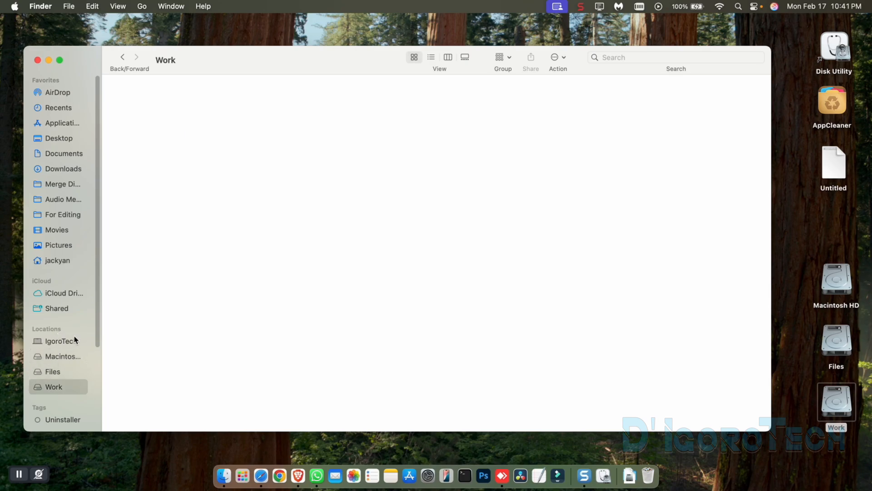
pyautogui.moveTo(66, 372)
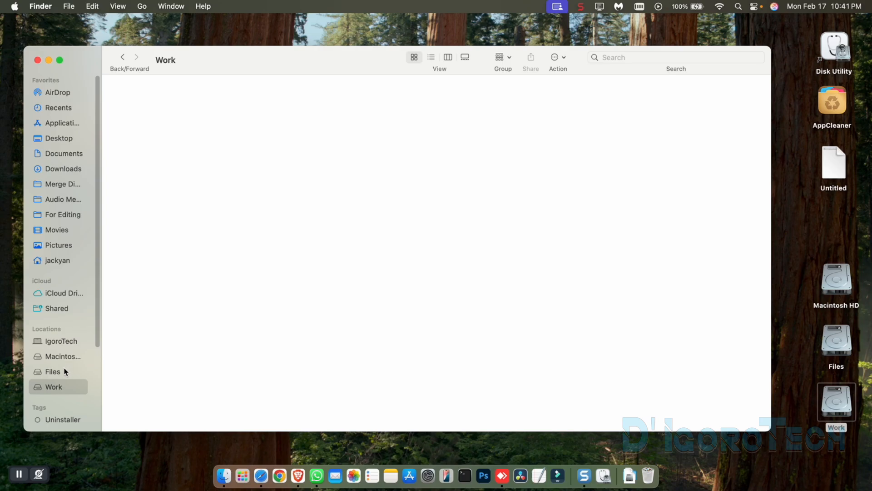
pyautogui.click(62, 357)
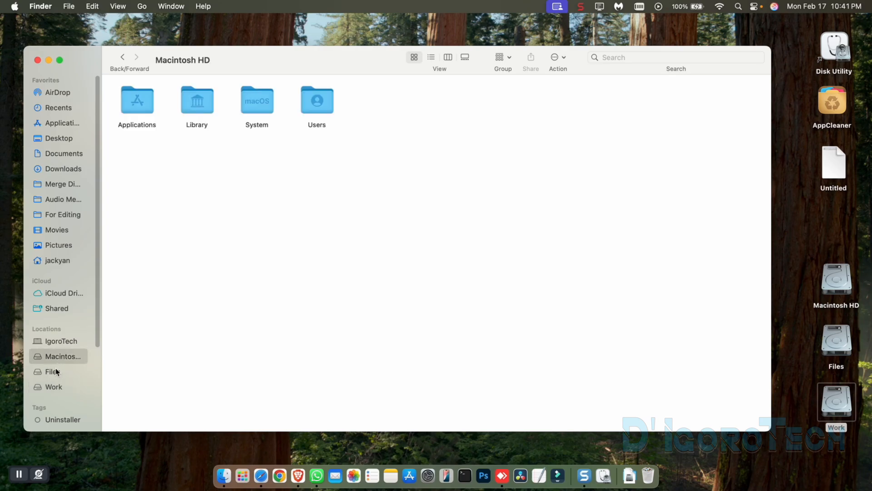
pyautogui.click(54, 387)
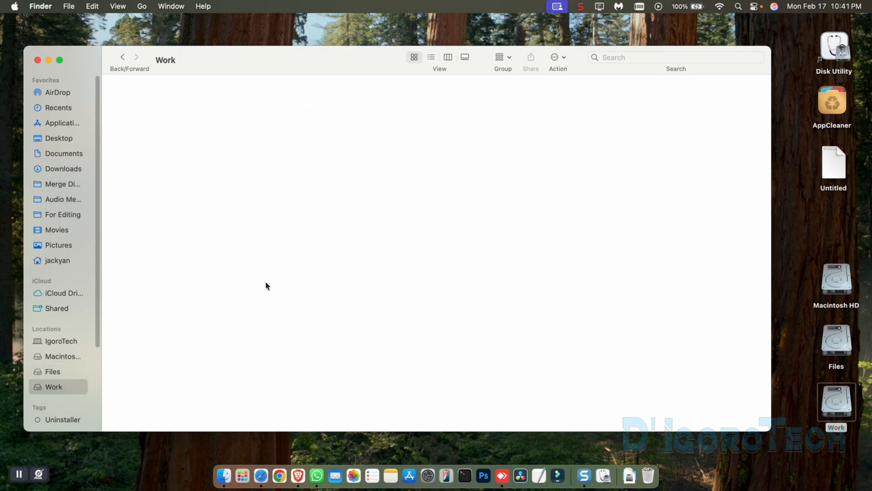